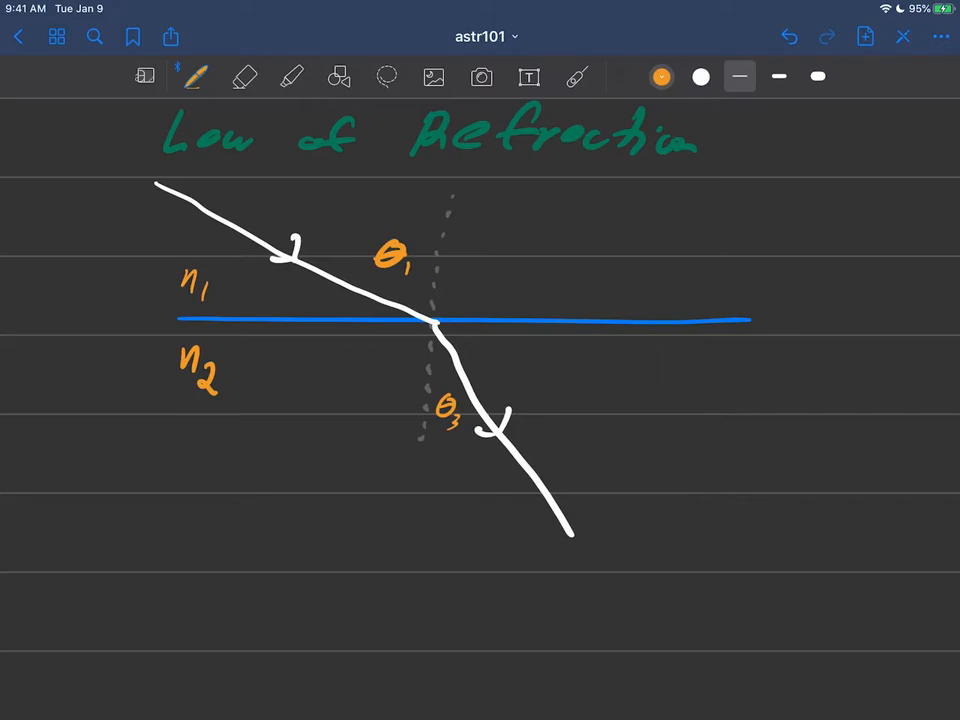
Handwrite Snell's law n1θ1 = n2θ3 in orange ink below the diagram
{"action": "left_click", "coordinate": [577, 77]}
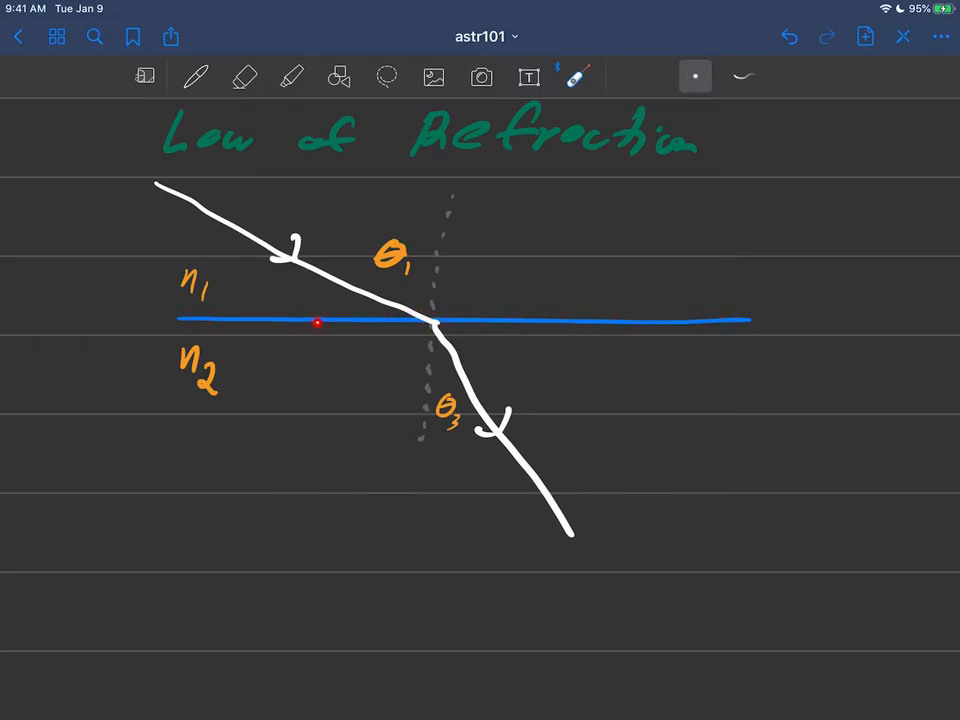
{"action": "mouse_move", "coordinate": [131, 179]}
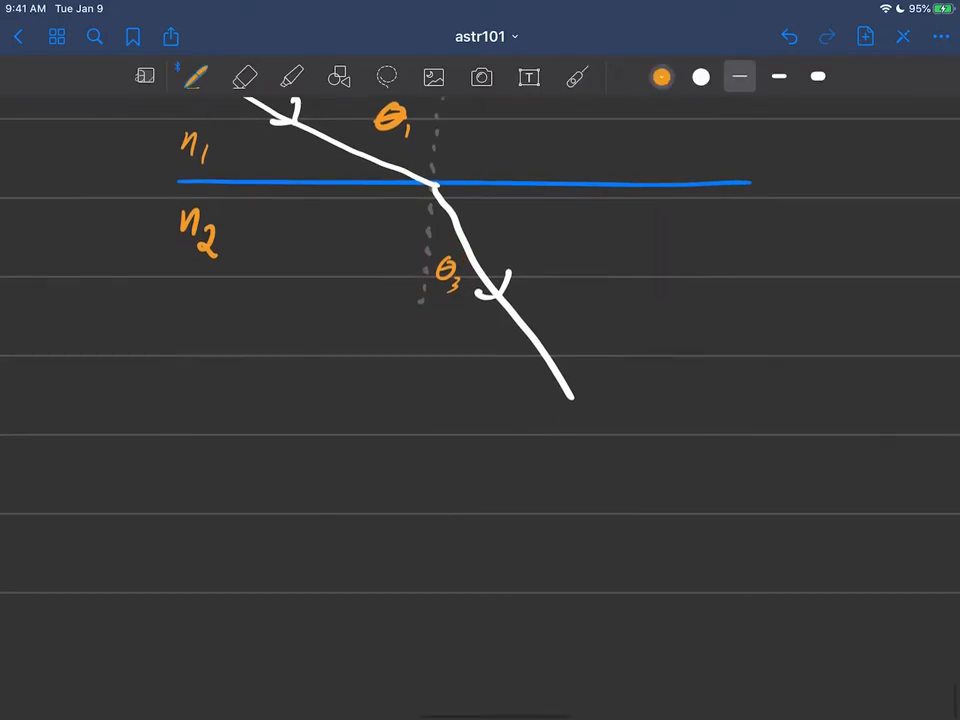
{"action": "scroll", "scroll_direction": "up", "scroll_amount": 3}
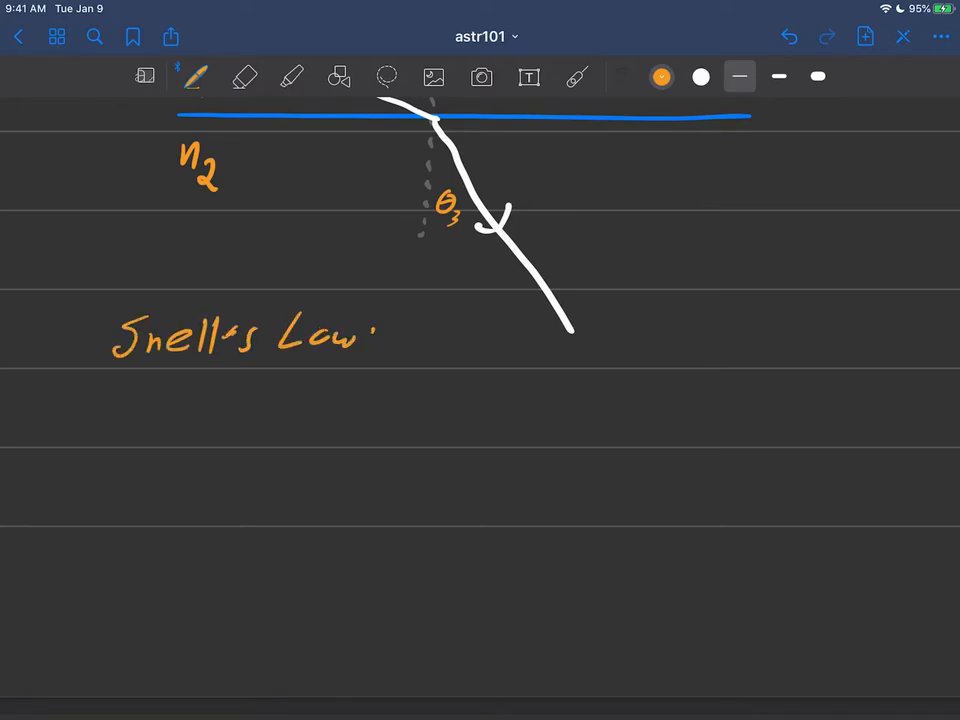
{"action": "type", "text": "n1"}
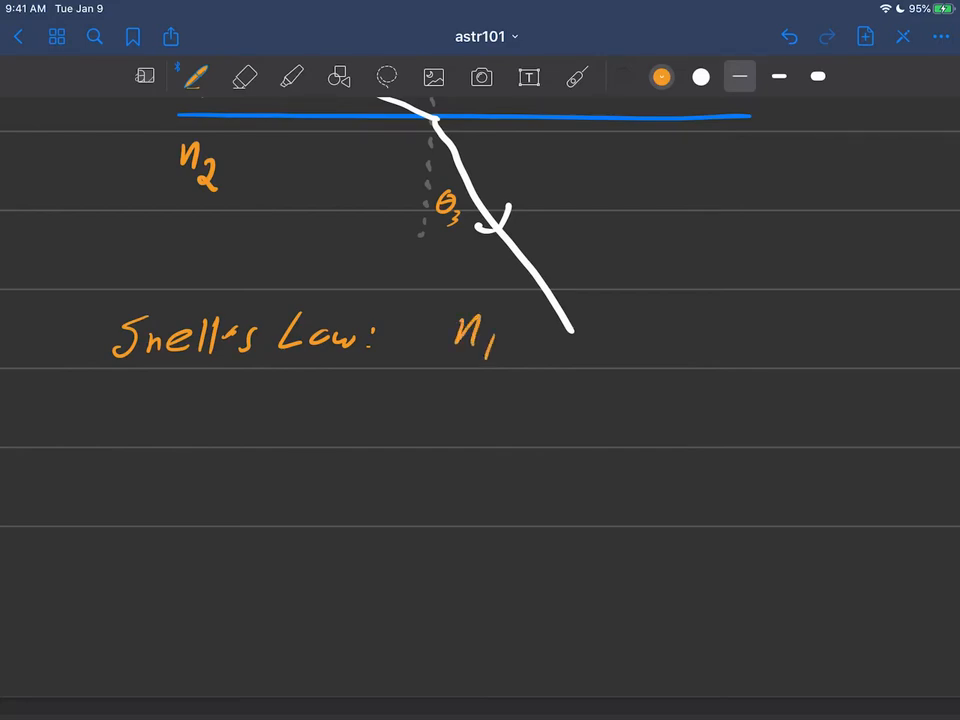
{"action": "type", "text": "θ₁ = n₂ θ₃"}
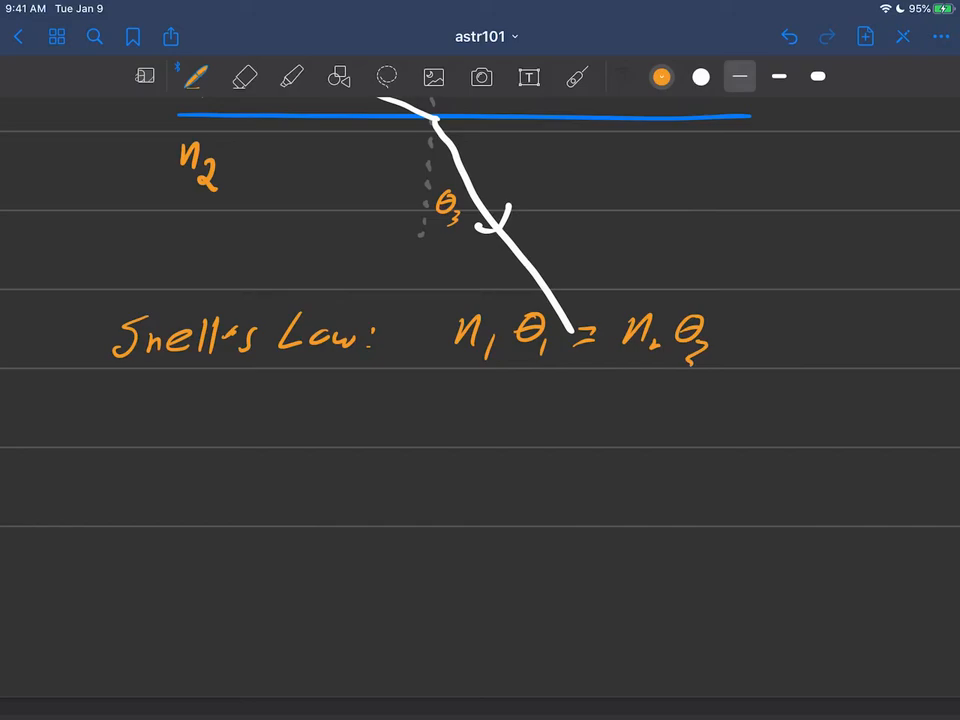
Erase and rewrite n2, box θ3 = (n1/n2)θ1, and move to a blank page
{"action": "left_click", "coordinate": [244, 77]}
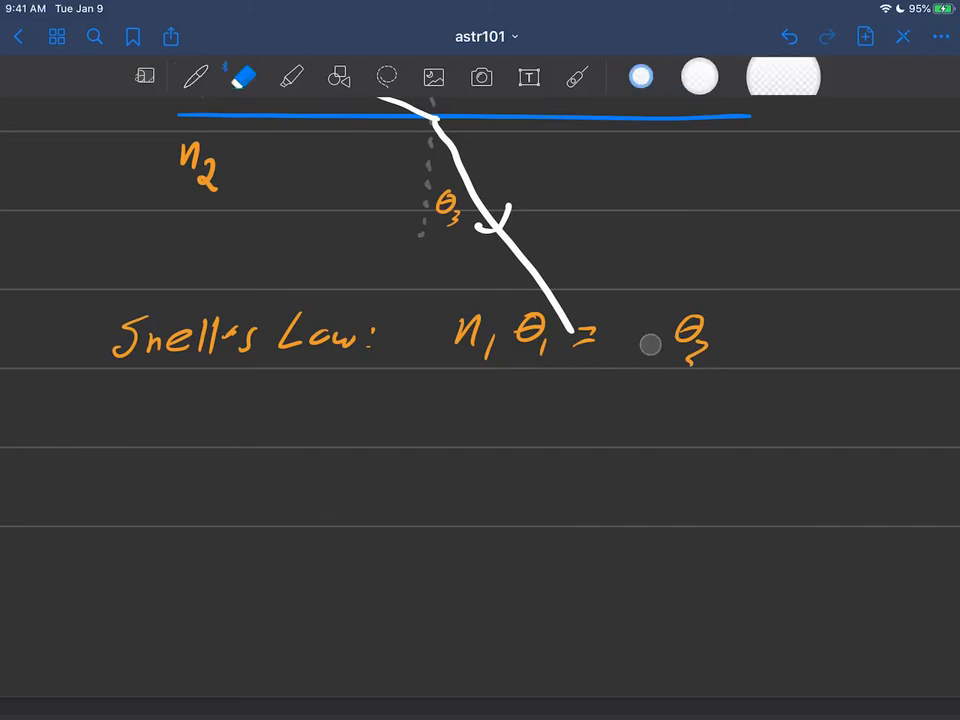
{"action": "left_click", "coordinate": [196, 77]}
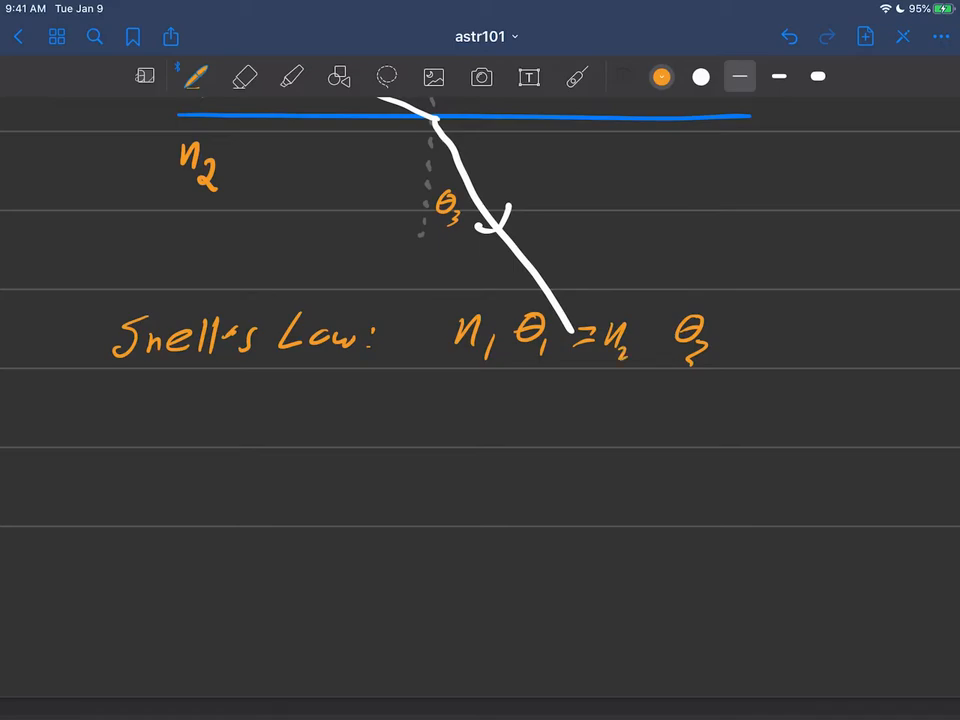
{"action": "left_click", "coordinate": [244, 77]}
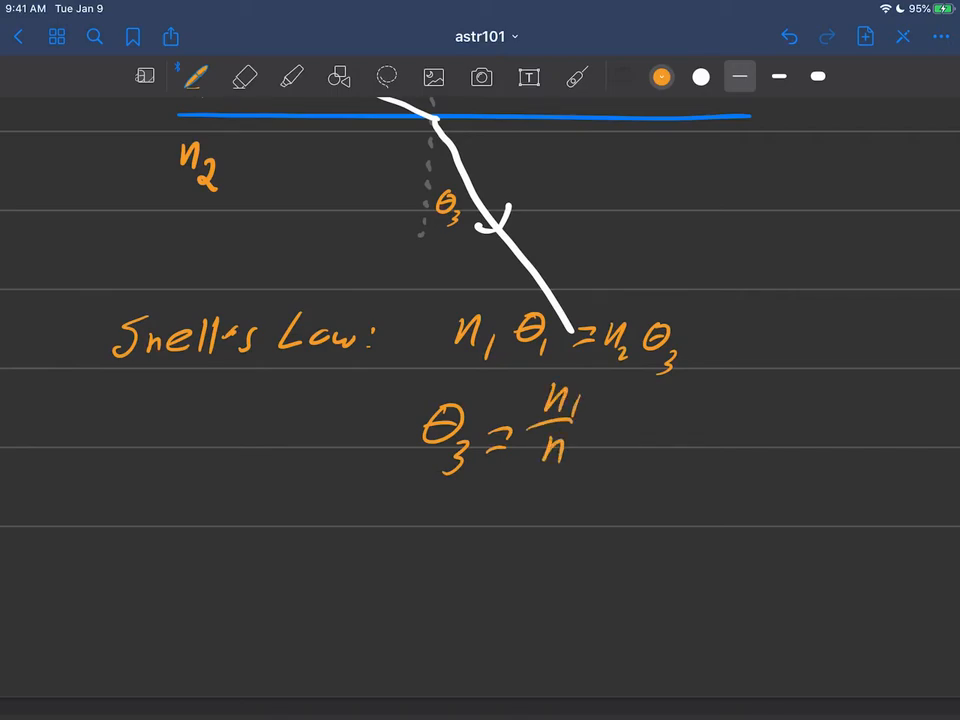
{"action": "left_click_drag", "start_coordinate": [560, 450], "coordinate": [640, 450]}
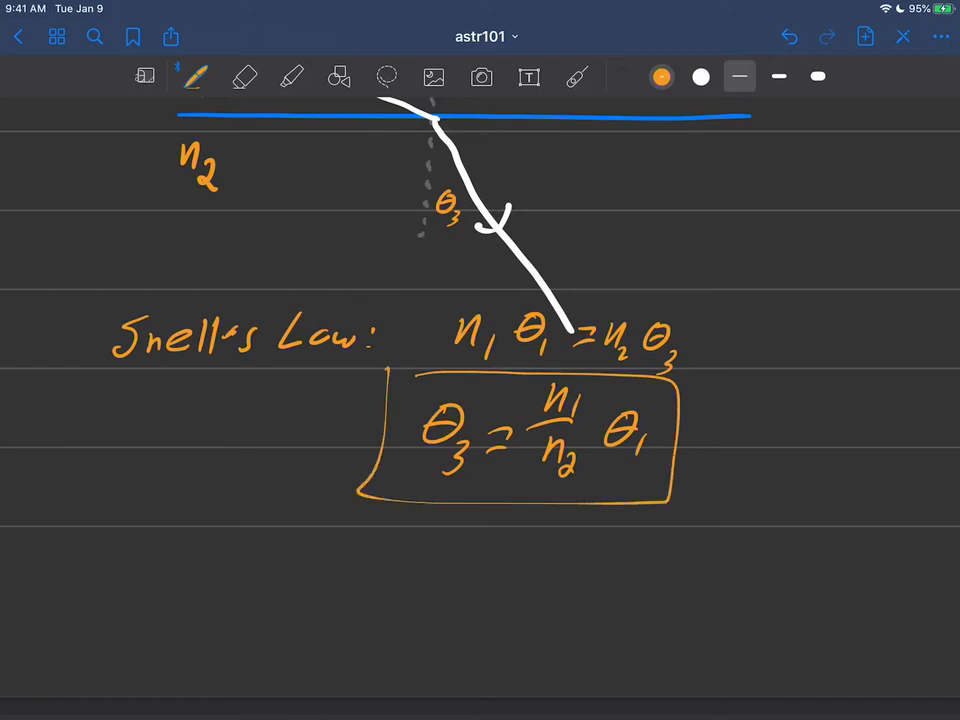
{"action": "left_click", "coordinate": [577, 77]}
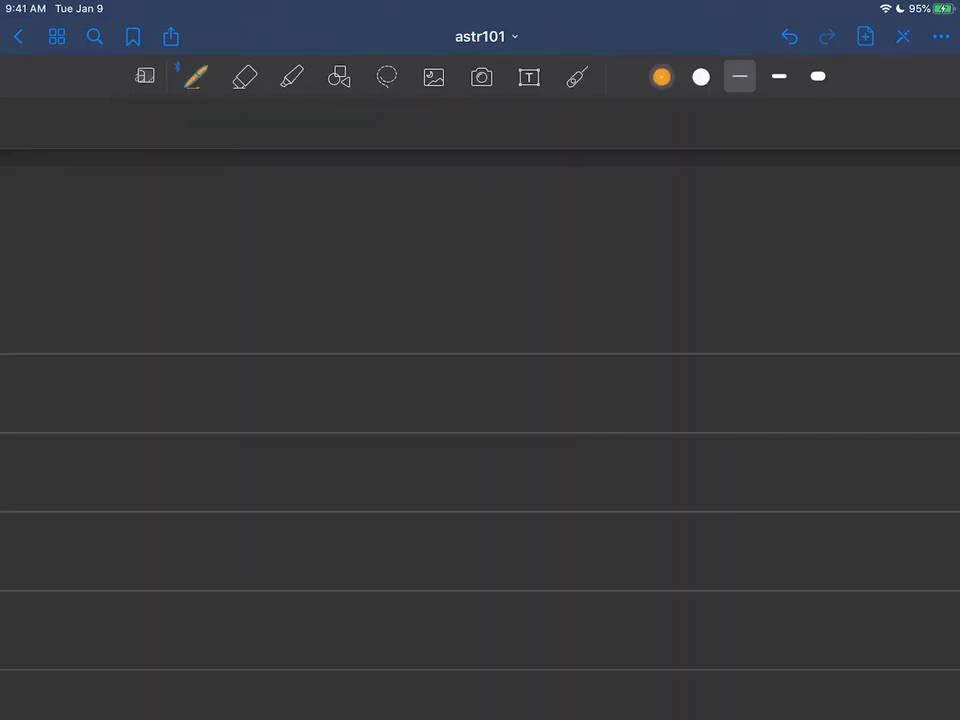
Draw the dark blue boundary line and a first incoming ray, then undo that ray
{"action": "left_click", "coordinate": [661, 77]}
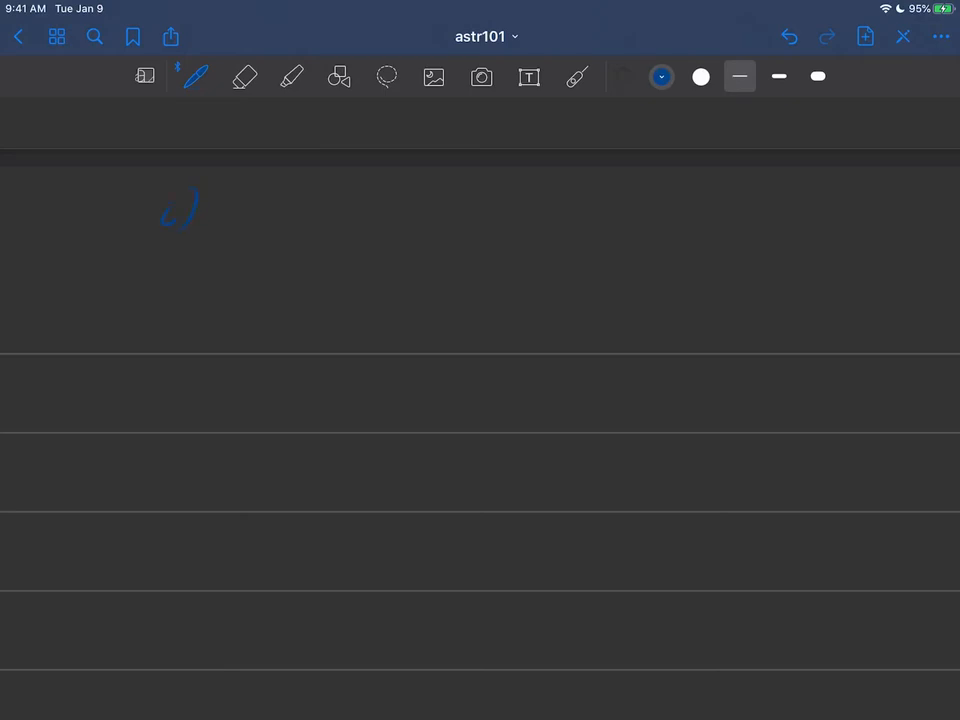
{"action": "left_click_drag", "start_coordinate": [120, 414], "coordinate": [503, 396]}
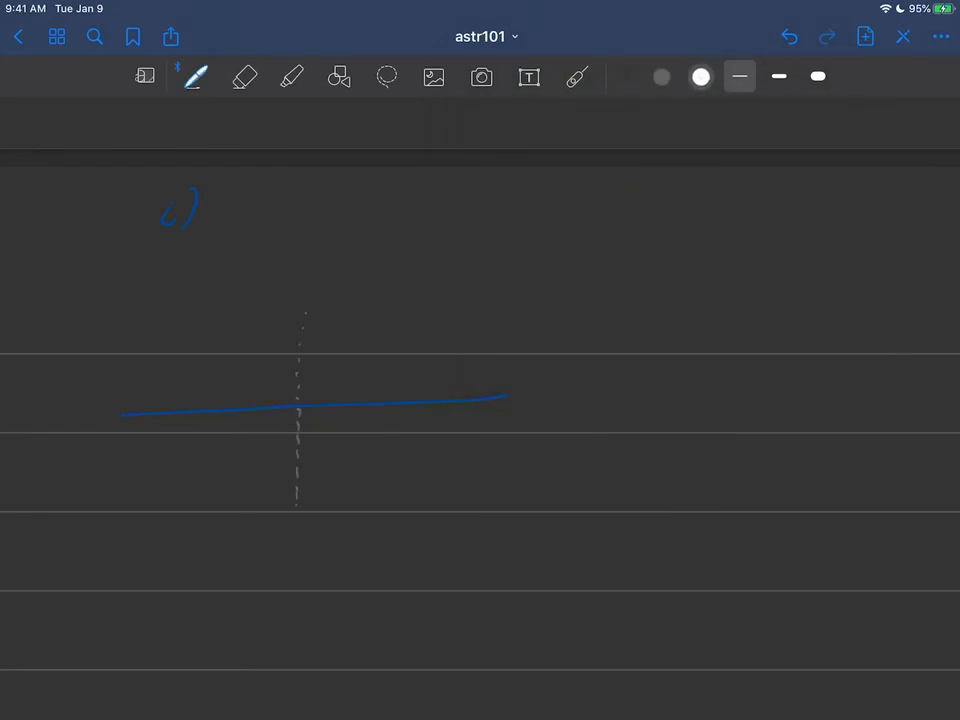
{"action": "left_click_drag", "start_coordinate": [85, 333], "coordinate": [260, 397]}
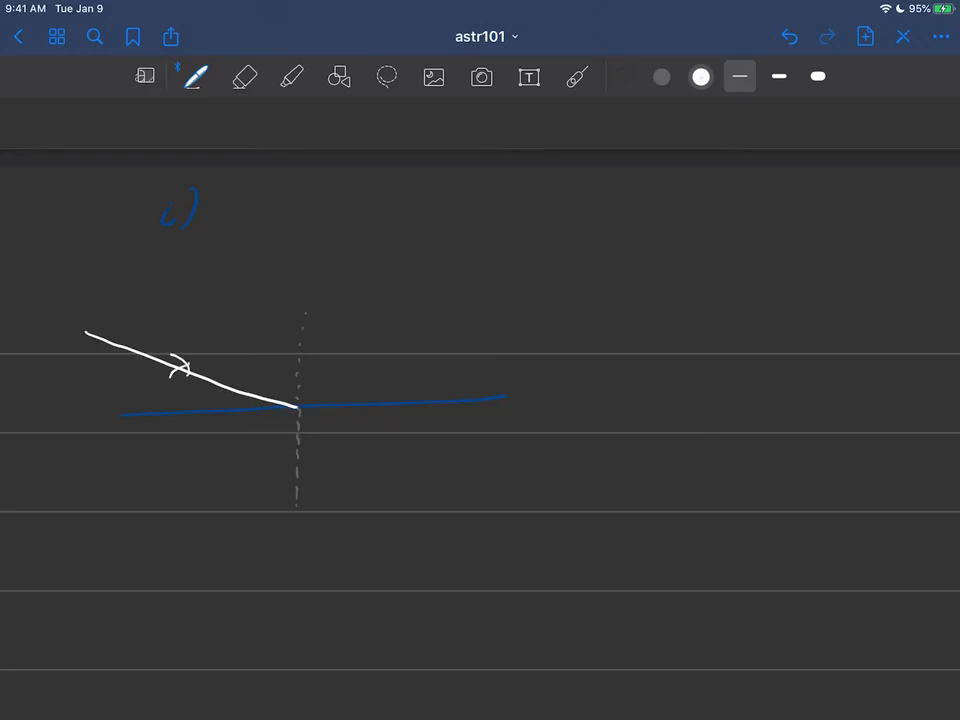
{"action": "left_click", "coordinate": [245, 77]}
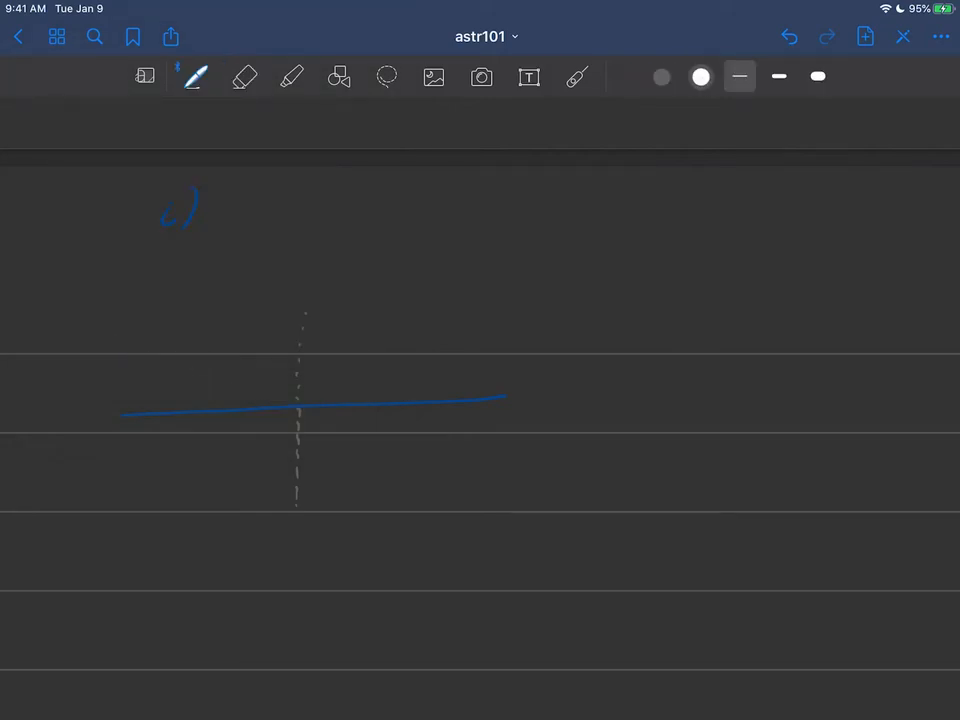
Redraw the incoming ray to the dotted normal with an arrowhead, and label n1 and n2
{"action": "left_click_drag", "start_coordinate": [99, 328], "coordinate": [300, 410]}
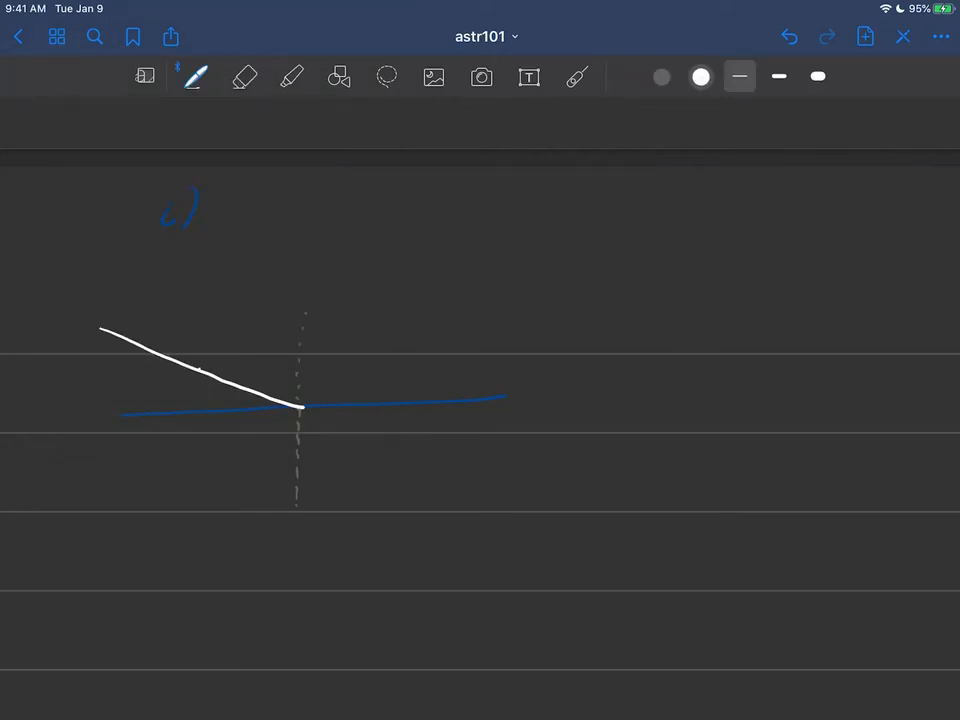
{"action": "left_click_drag", "start_coordinate": [210, 355], "coordinate": [180, 380]}
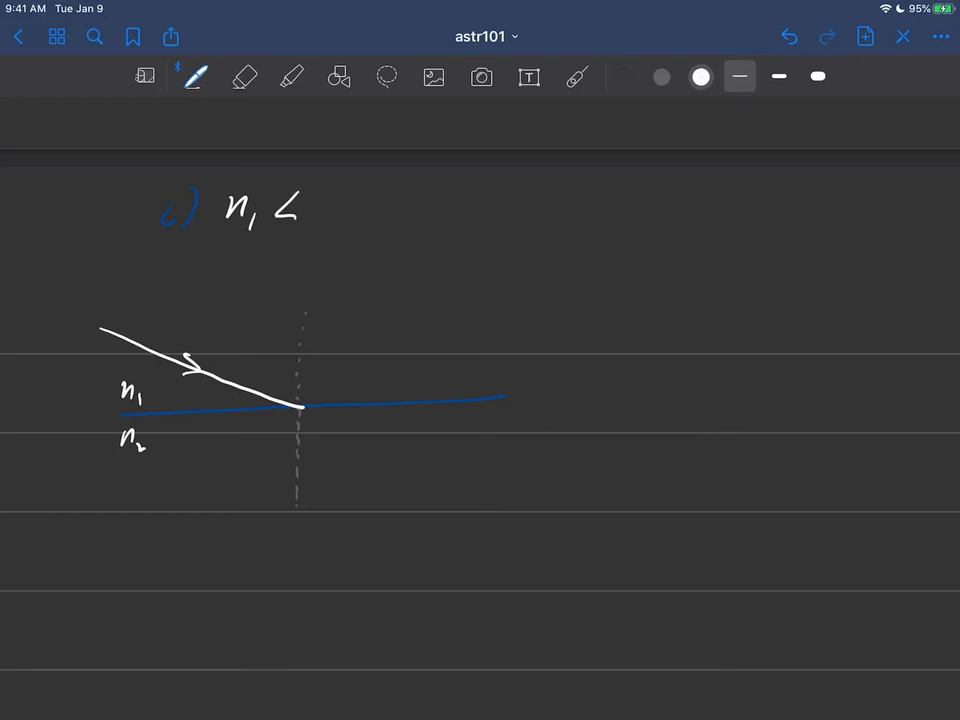
{"action": "type", "text": "n₂"}
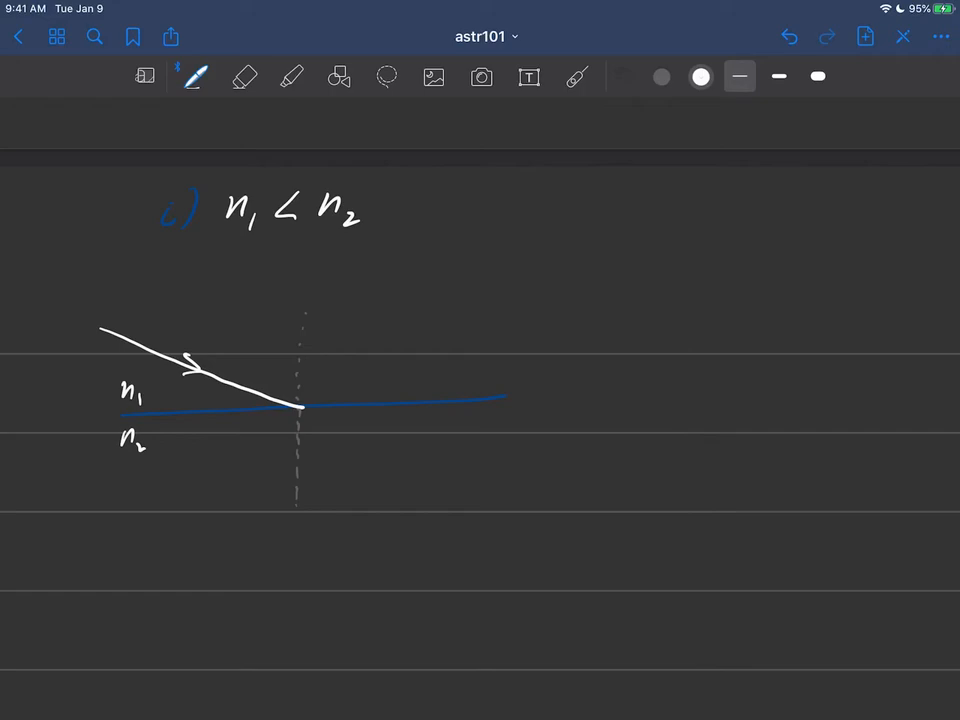
{"action": "left_click", "coordinate": [577, 77]}
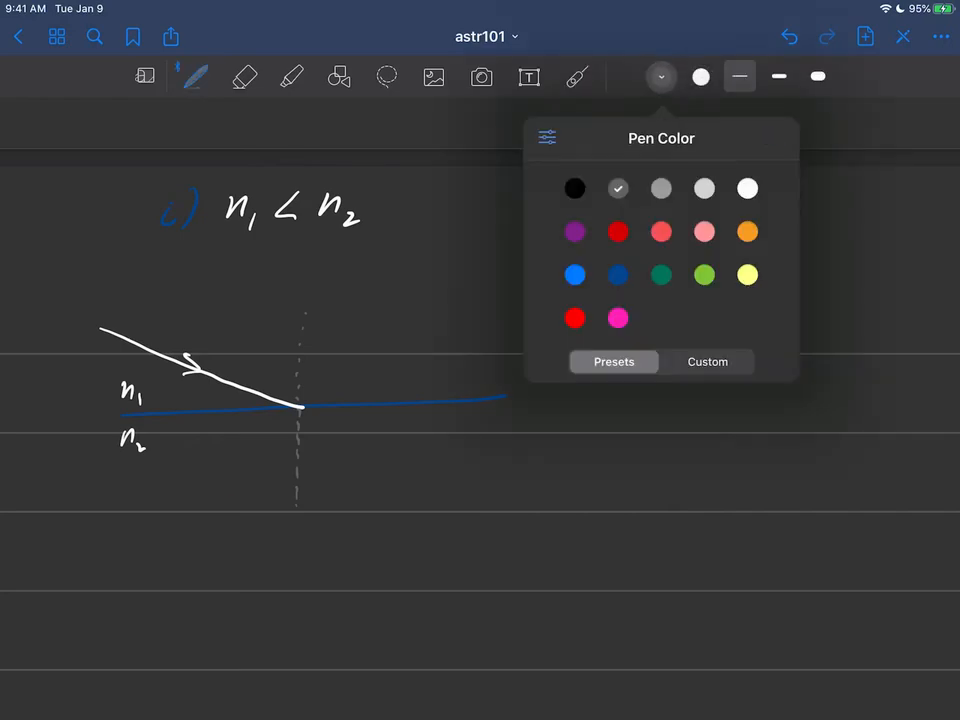
Label the media 'air' and 'water' in pink, draw the refracted ray, and note 'towards the normal'
{"action": "left_click", "coordinate": [660, 231]}
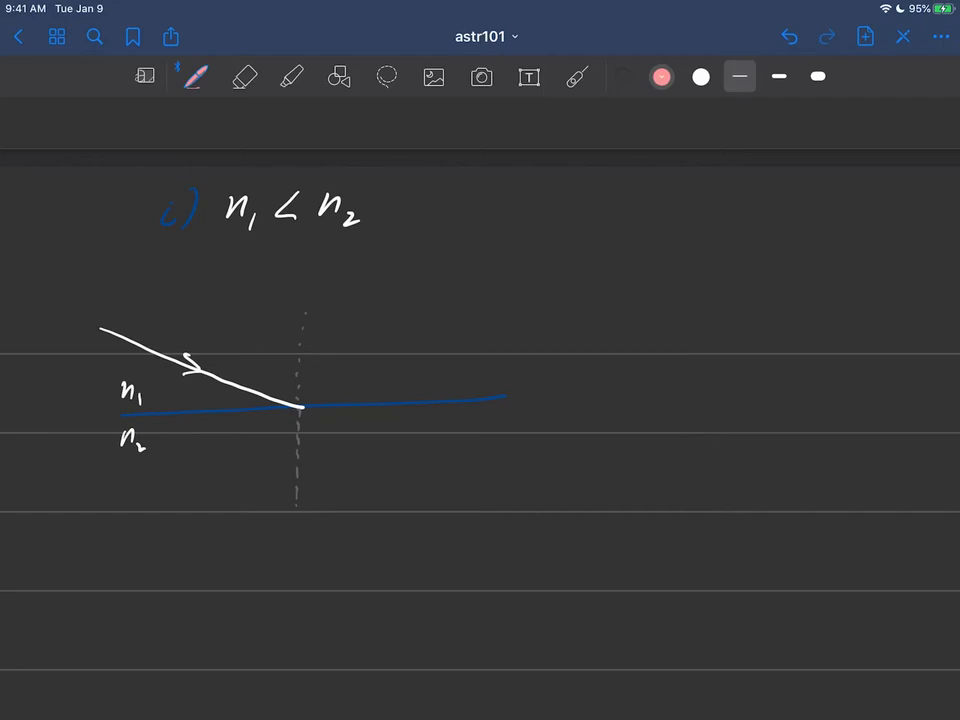
{"action": "type", "text": "air"}
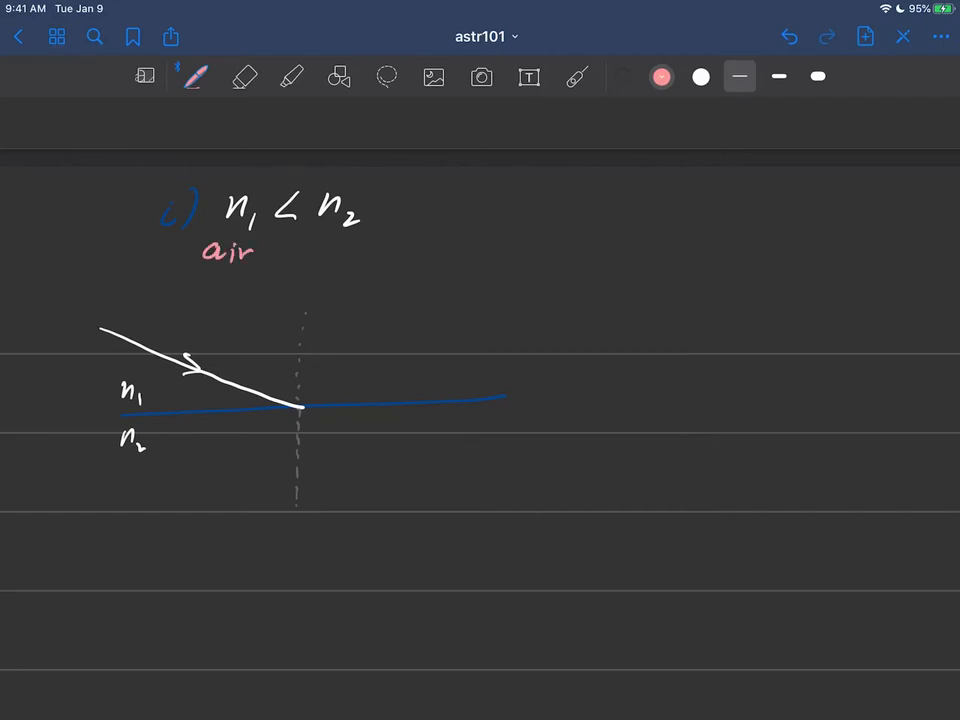
{"action": "type", "text": "water"}
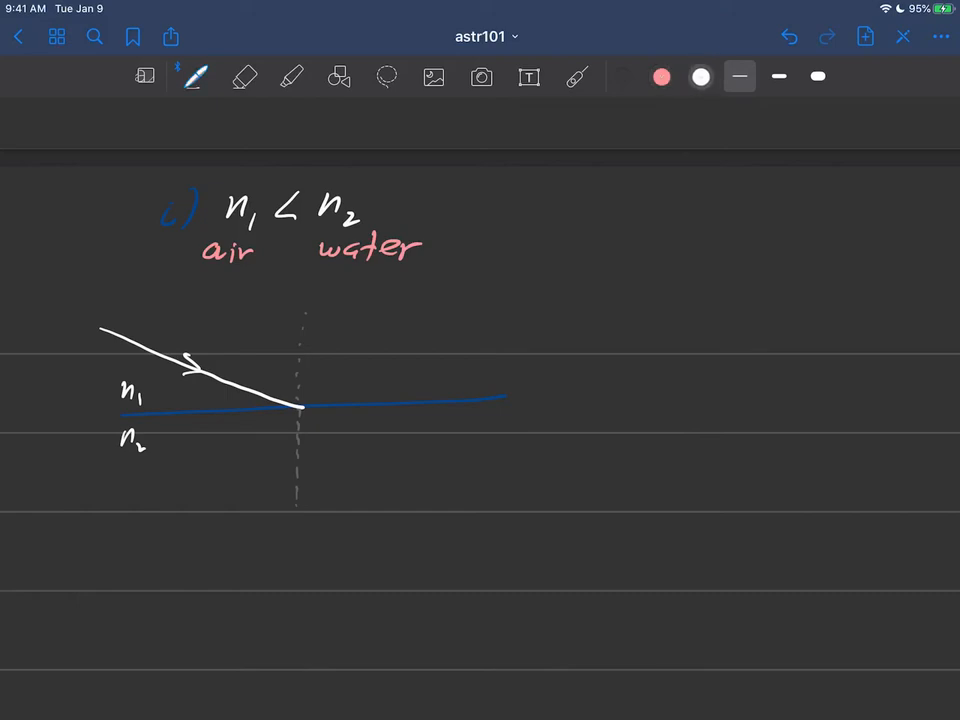
{"action": "left_click_drag", "start_coordinate": [300, 410], "coordinate": [340, 535]}
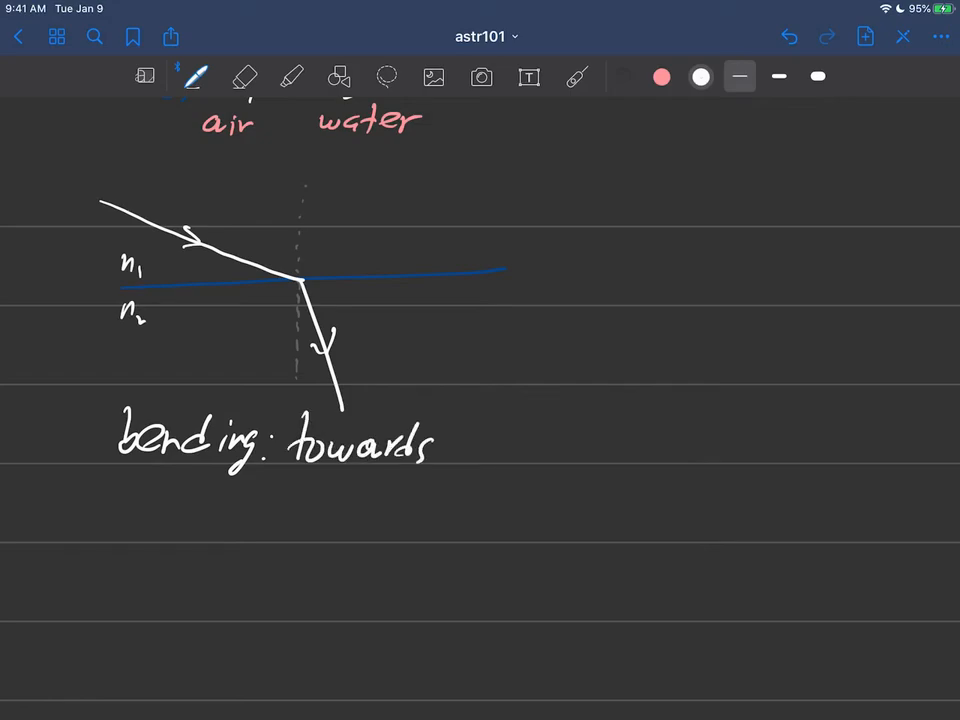
{"action": "type", "text": "the normal"}
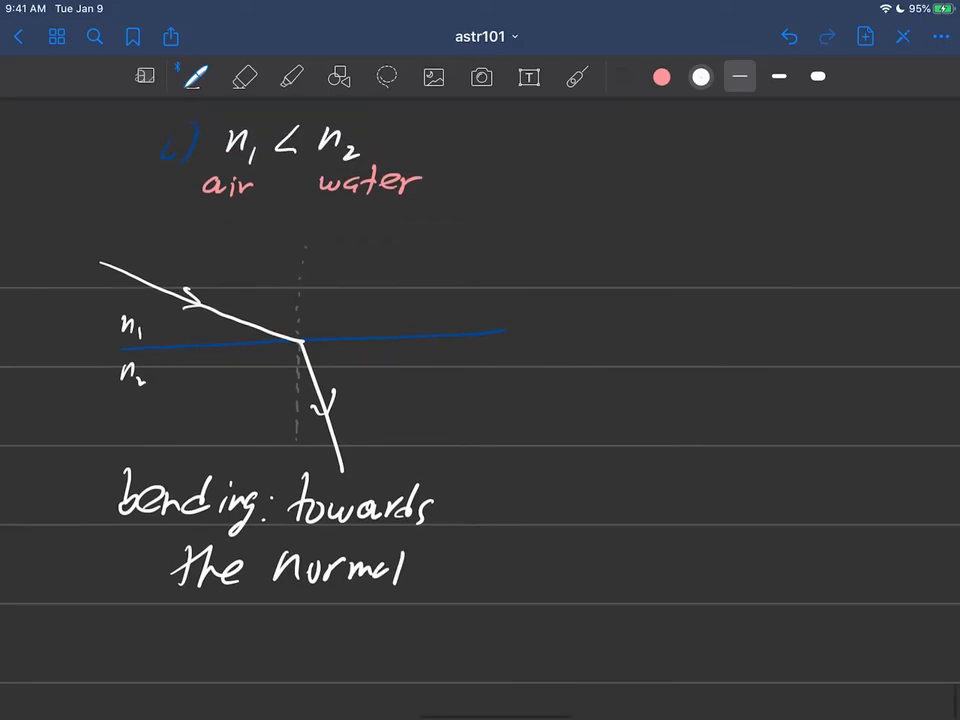
Write the 'normal' label in grey ink
{"action": "left_click", "coordinate": [661, 77]}
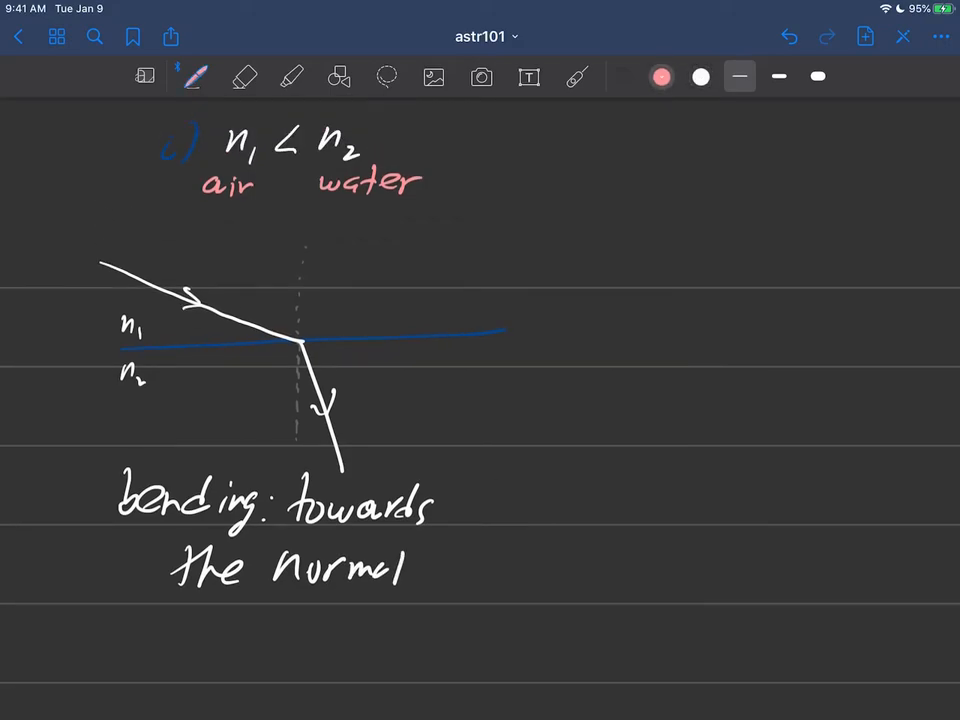
{"action": "left_click", "coordinate": [661, 77]}
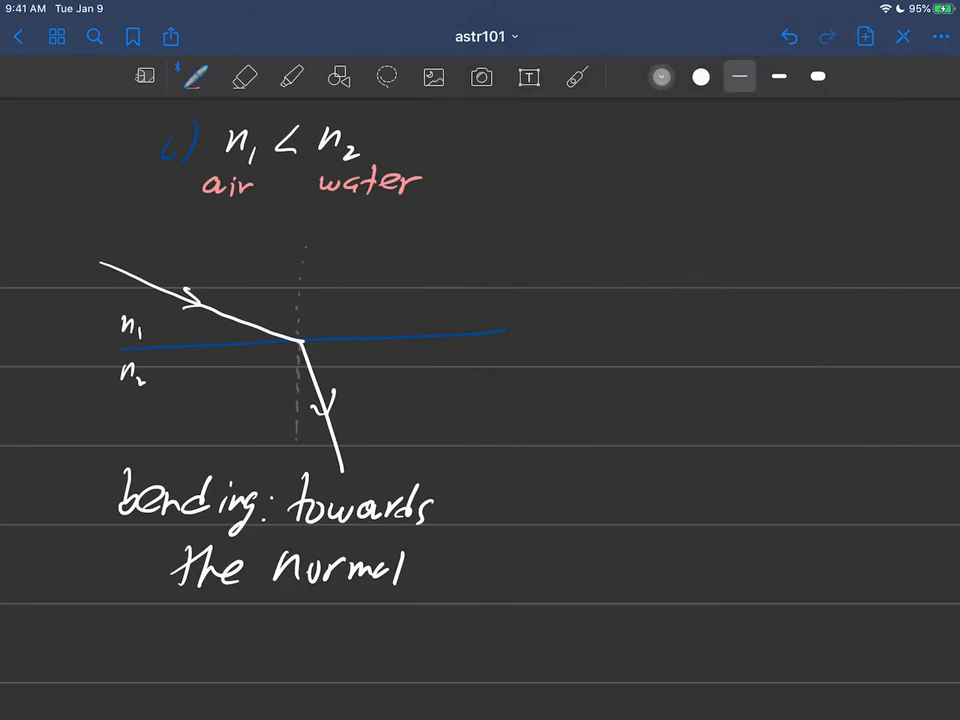
{"action": "type", "text": "nom"}
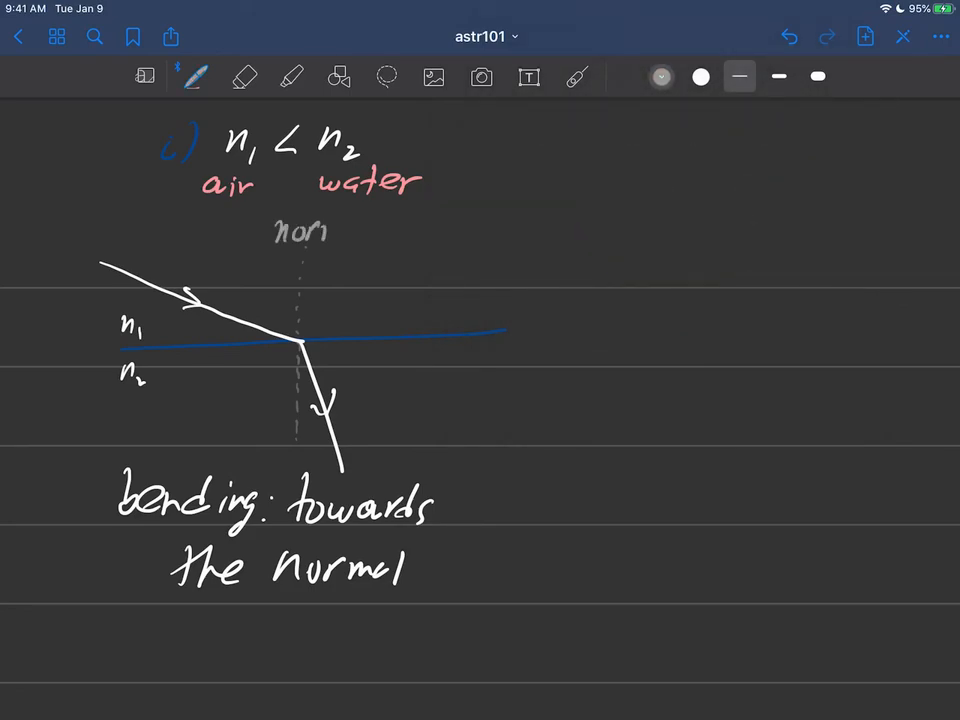
{"action": "type", "text": "mal"}
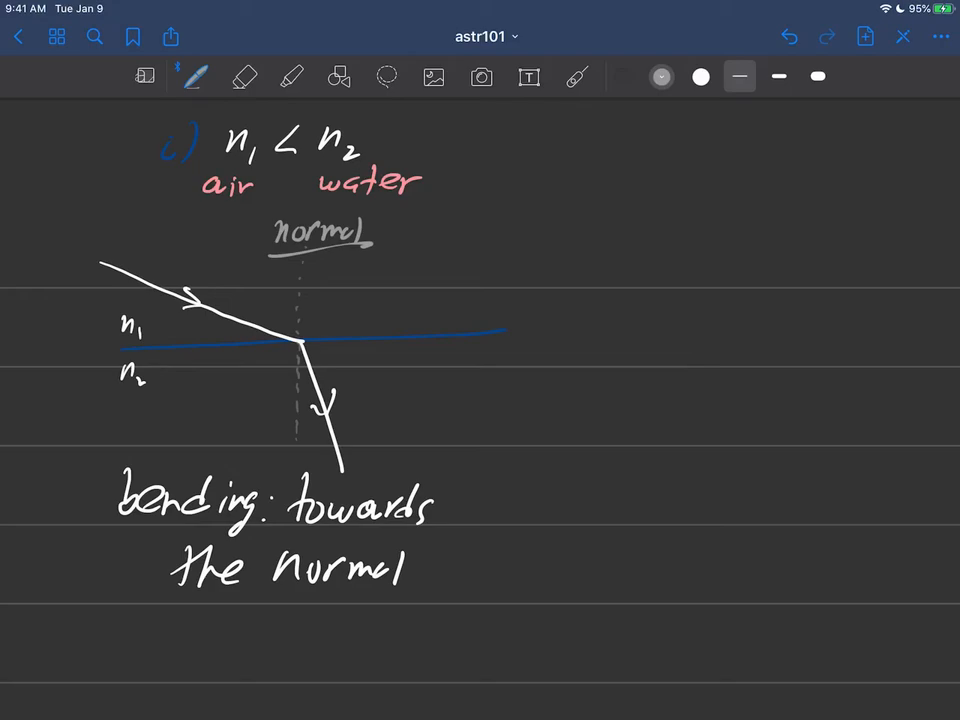
{"action": "left_click", "coordinate": [577, 77]}
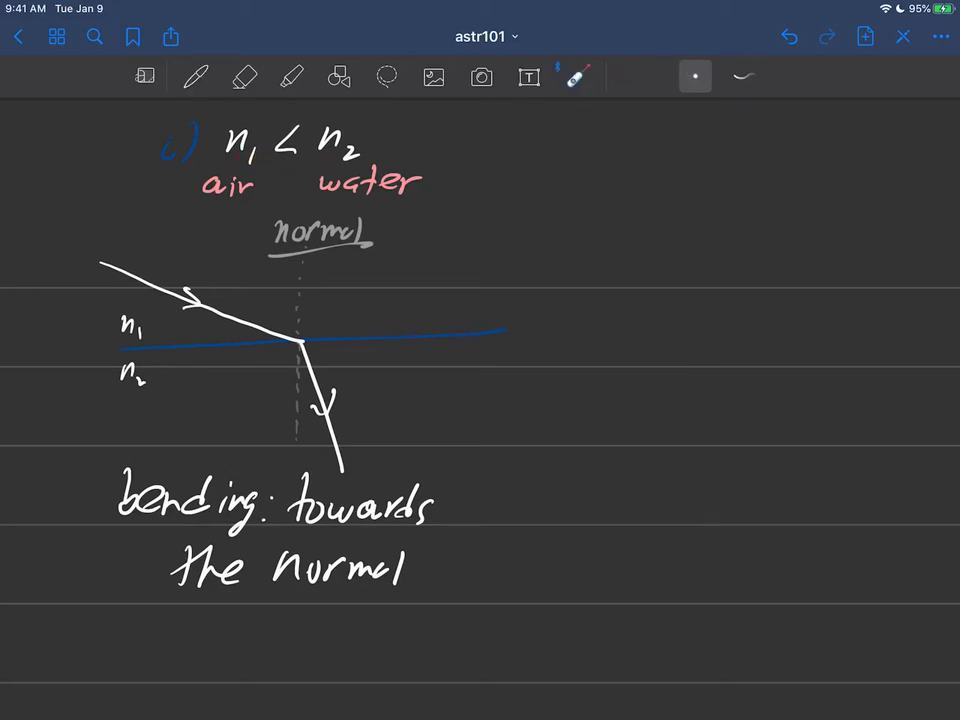
Write n2 for case ii, then label its media 'glass' and 'water' in red ink
{"action": "left_click", "coordinate": [661, 76]}
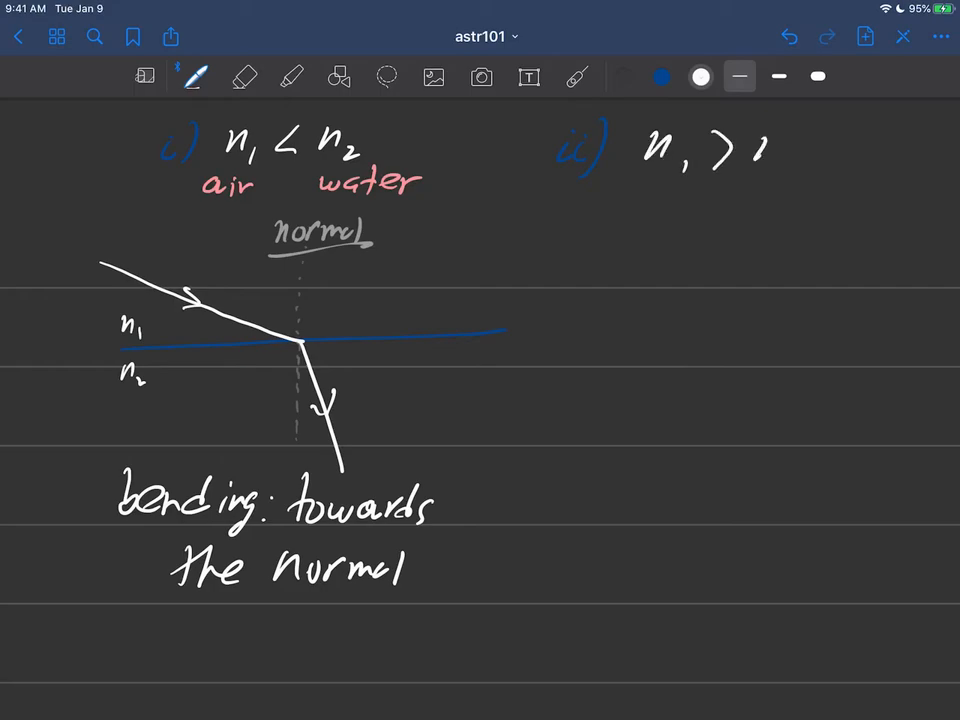
{"action": "type", "text": "n₂"}
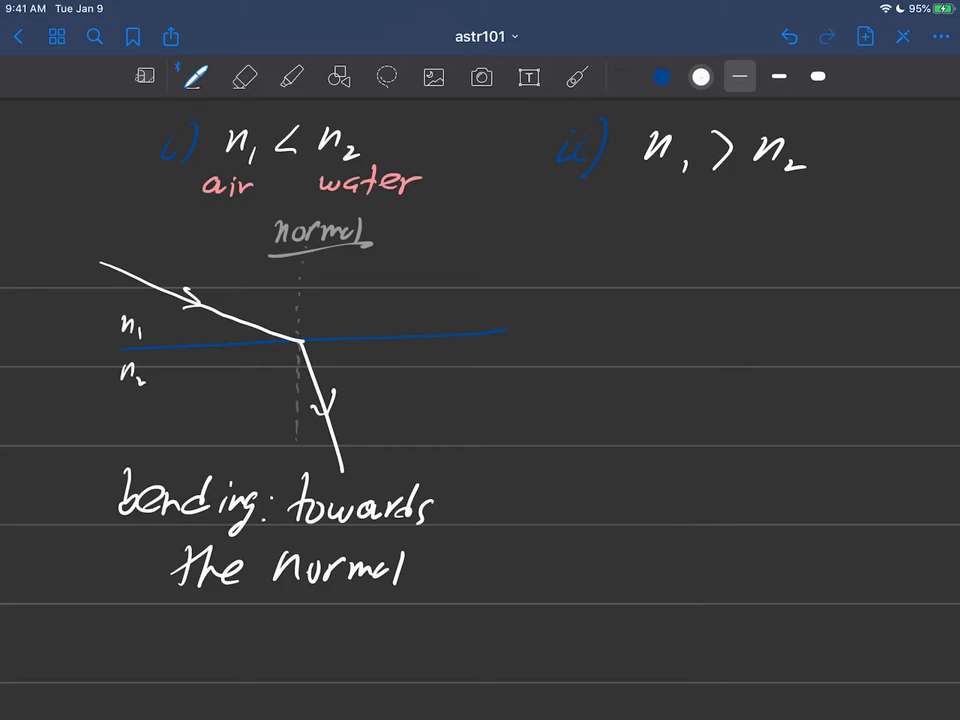
{"action": "left_click", "coordinate": [194, 77]}
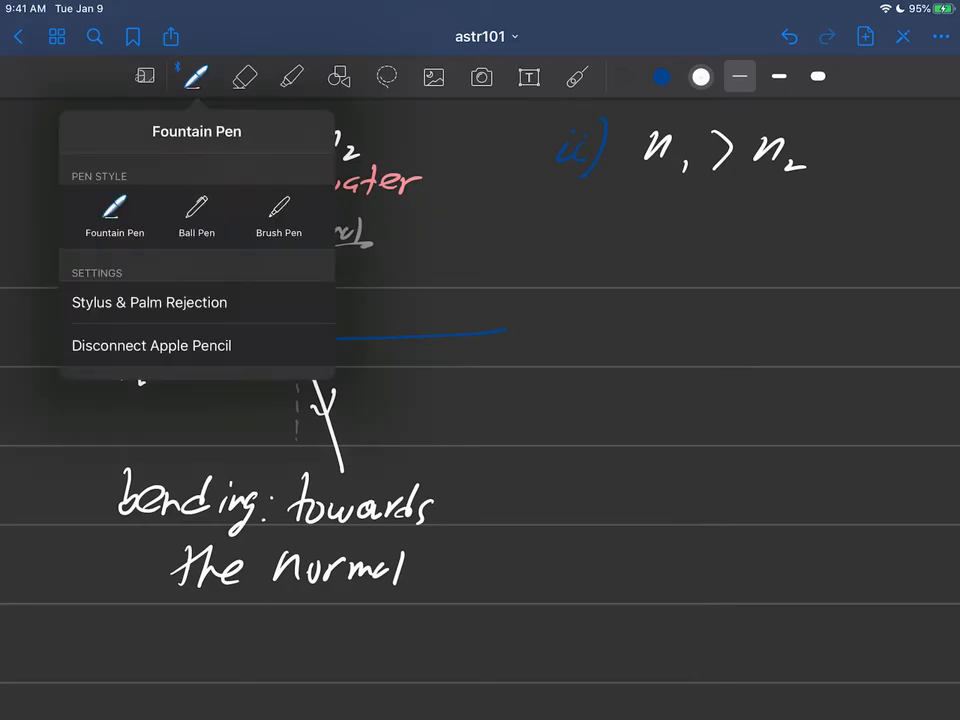
{"action": "left_click", "coordinate": [662, 77]}
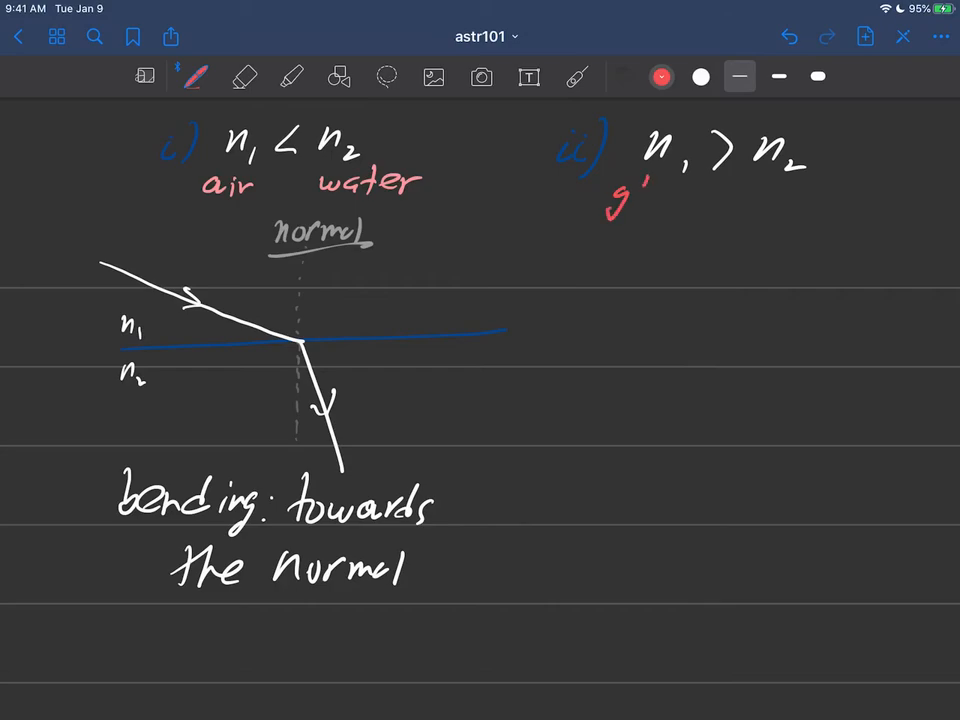
{"action": "type", "text": "glass"}
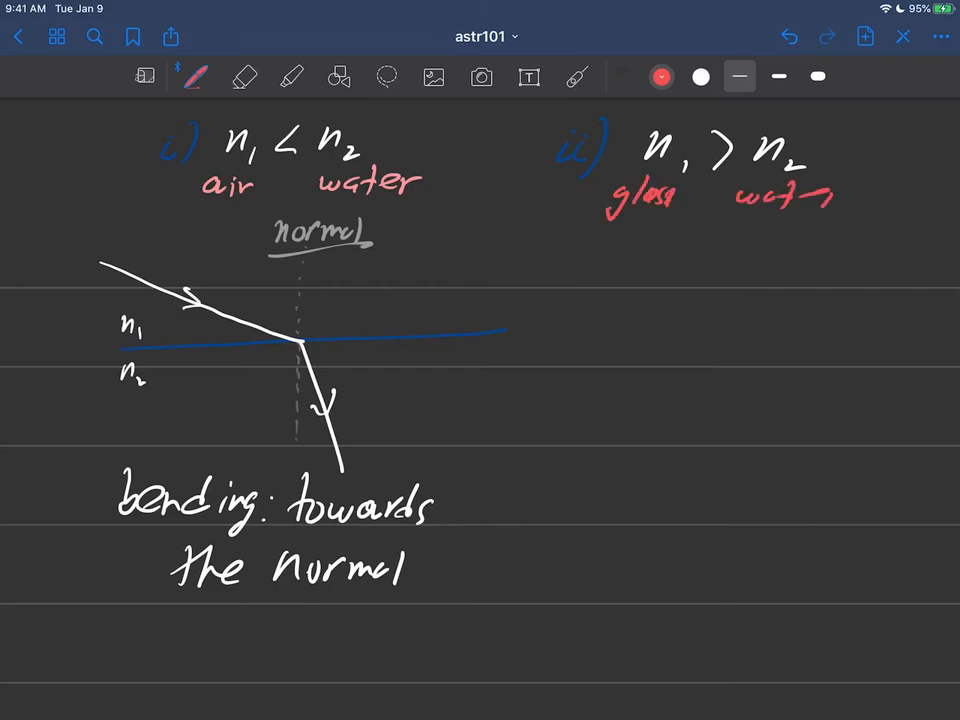
{"action": "type", "text": "water"}
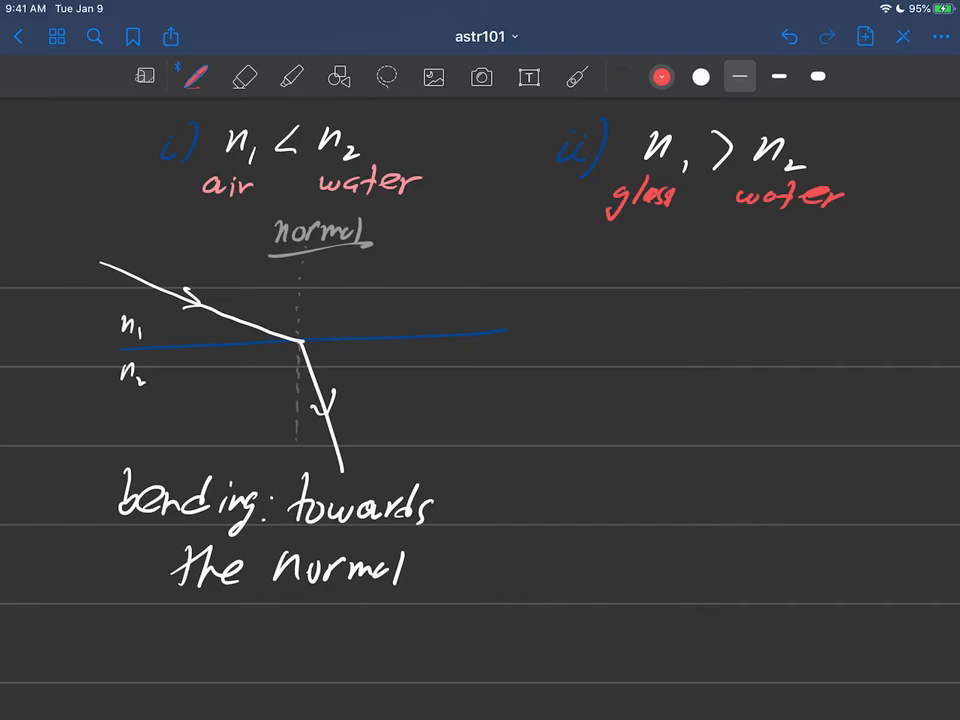
Draw the case ii incoming ray meeting the boundary and label the upper medium n1
{"action": "left_click", "coordinate": [577, 77]}
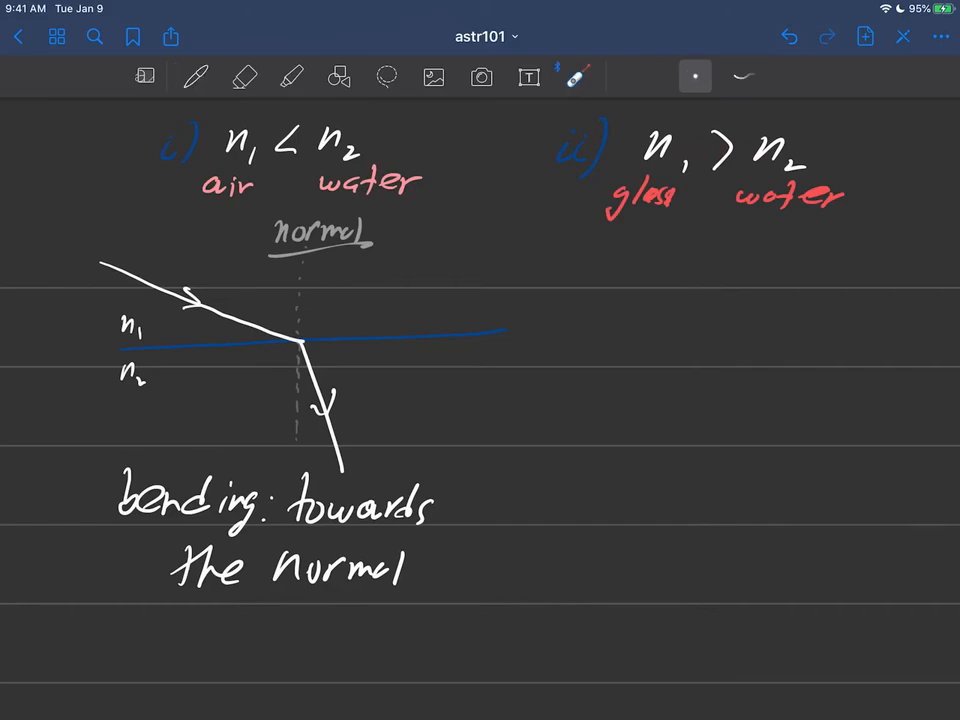
{"action": "left_click", "coordinate": [195, 77]}
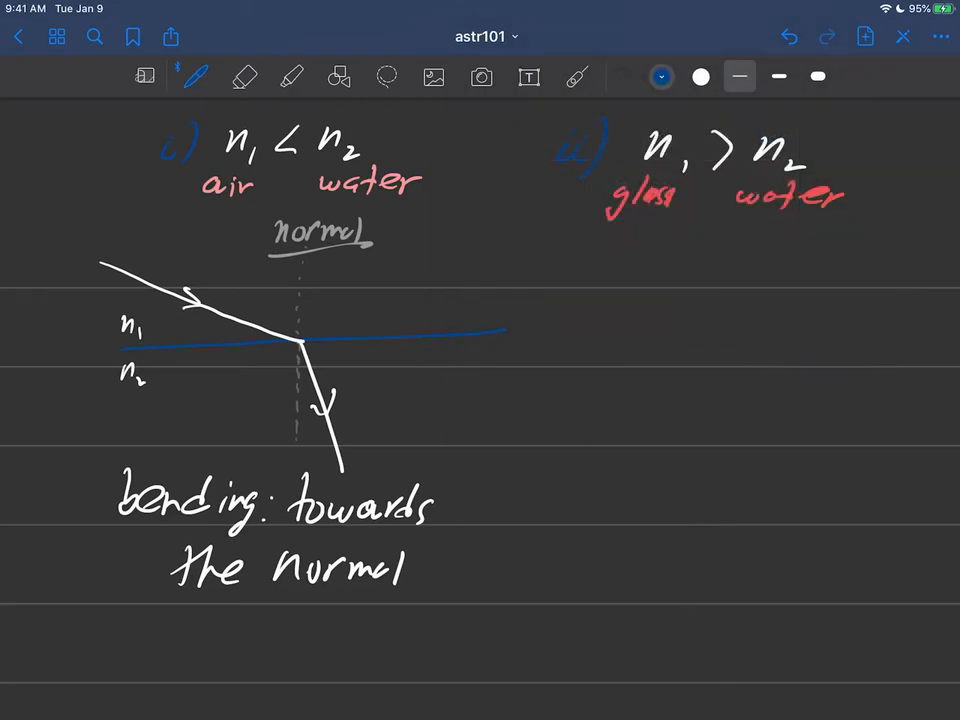
{"action": "left_click", "coordinate": [661, 76]}
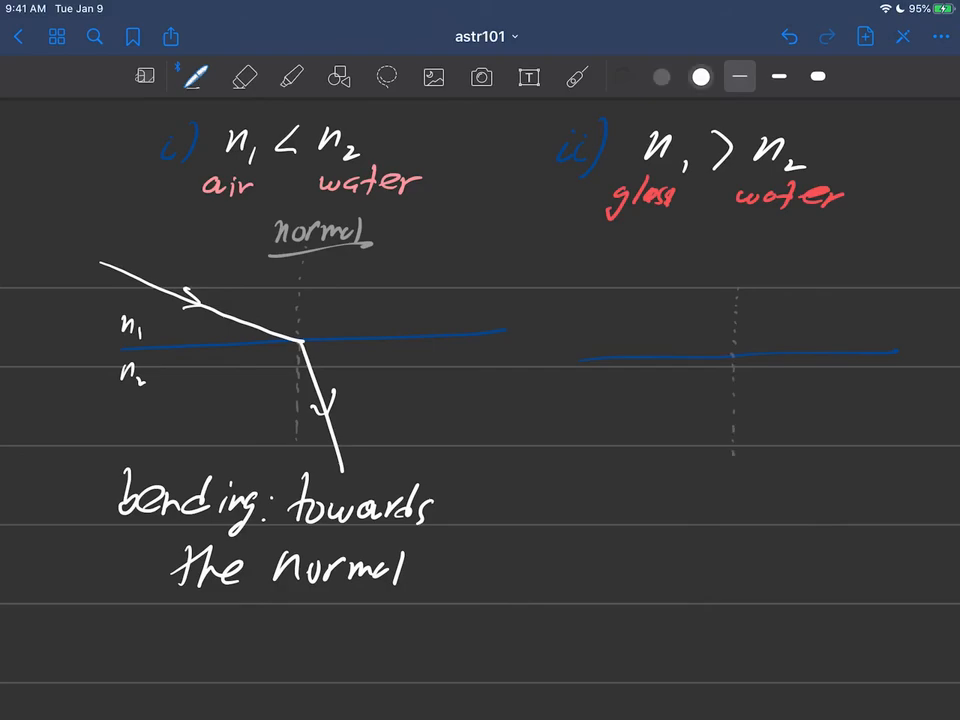
{"action": "left_click_drag", "start_coordinate": [547, 270], "coordinate": [632, 303]}
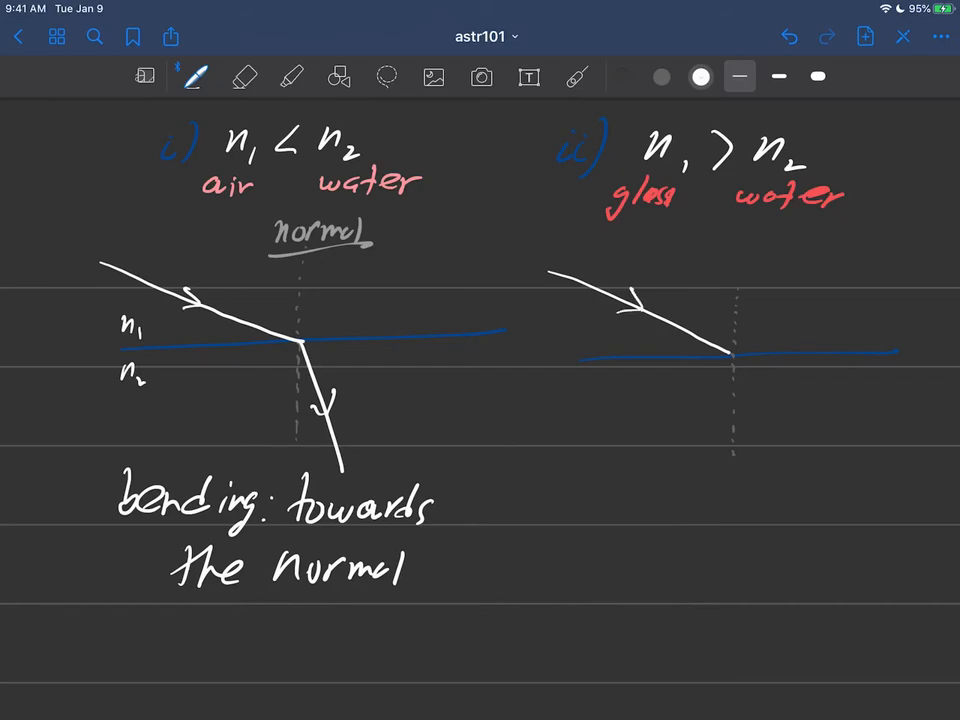
{"action": "type", "text": "n₁"}
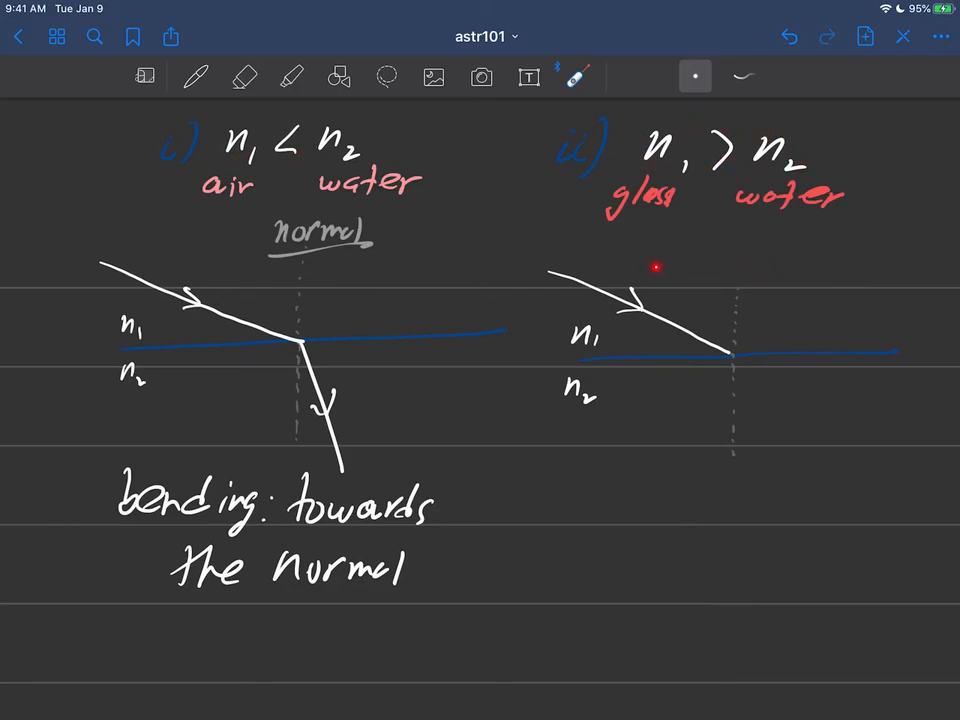
{"action": "mouse_move", "coordinate": [672, 411]}
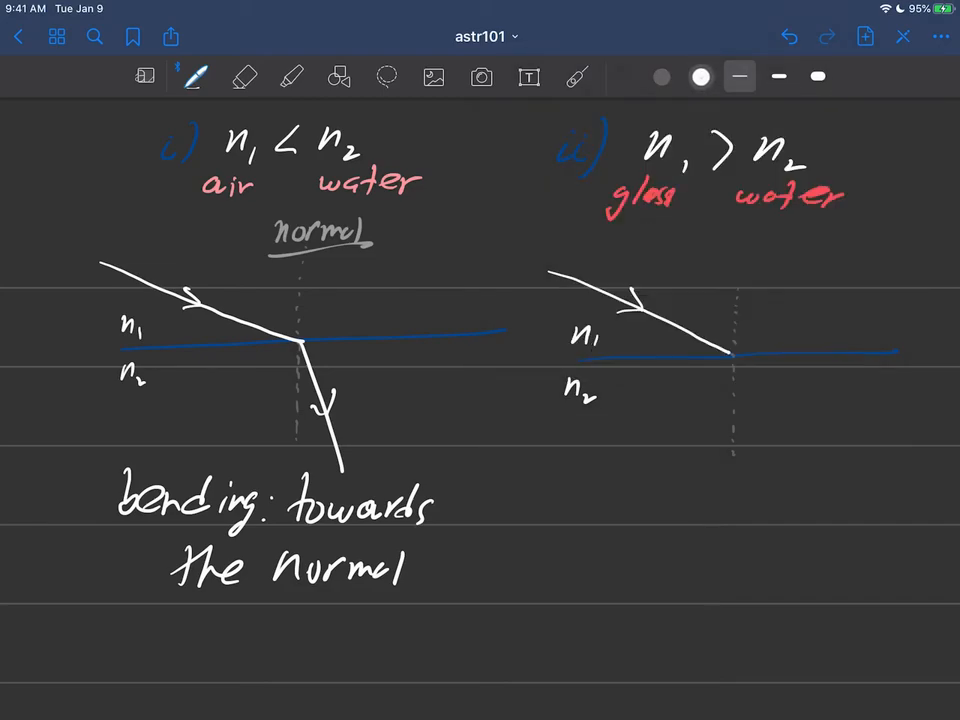
Draw the ray bending away from the normal and write 'bend away from the Normal'
{"action": "left_click_drag", "start_coordinate": [730, 355], "coordinate": [930, 405]}
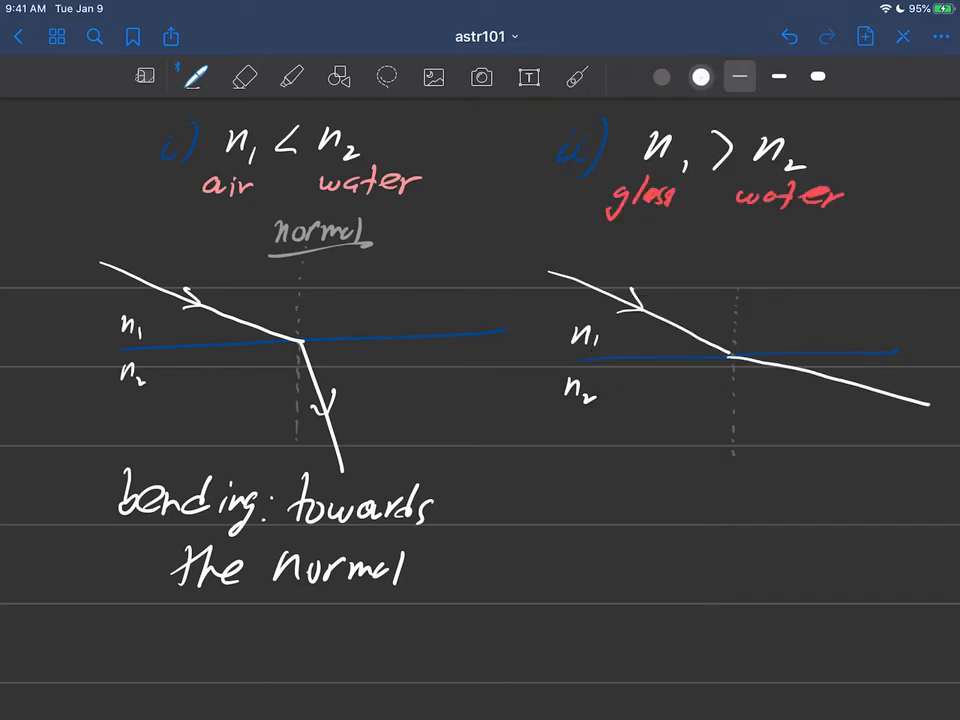
{"action": "scroll", "scroll_direction": "up", "scroll_amount": 3}
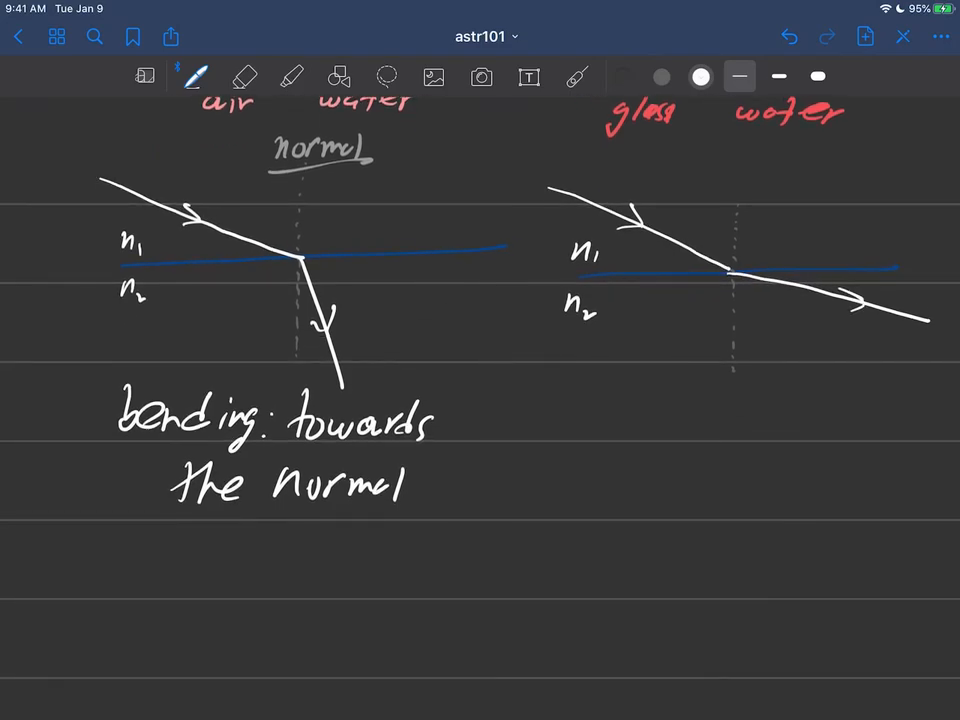
{"action": "type", "text": "bend"}
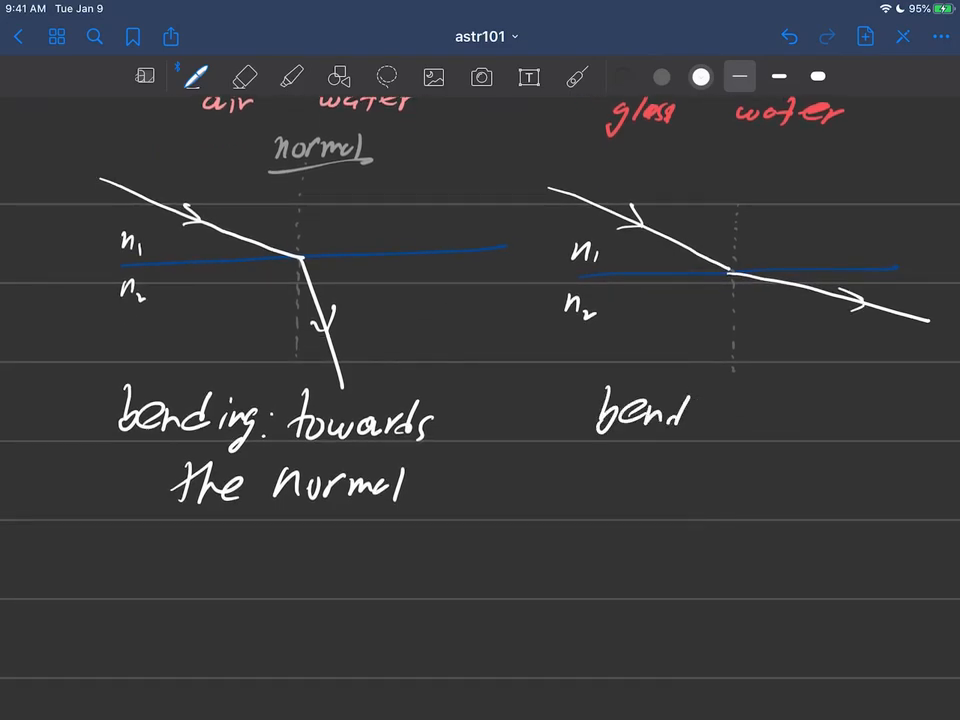
{"action": "type", "text": "away"}
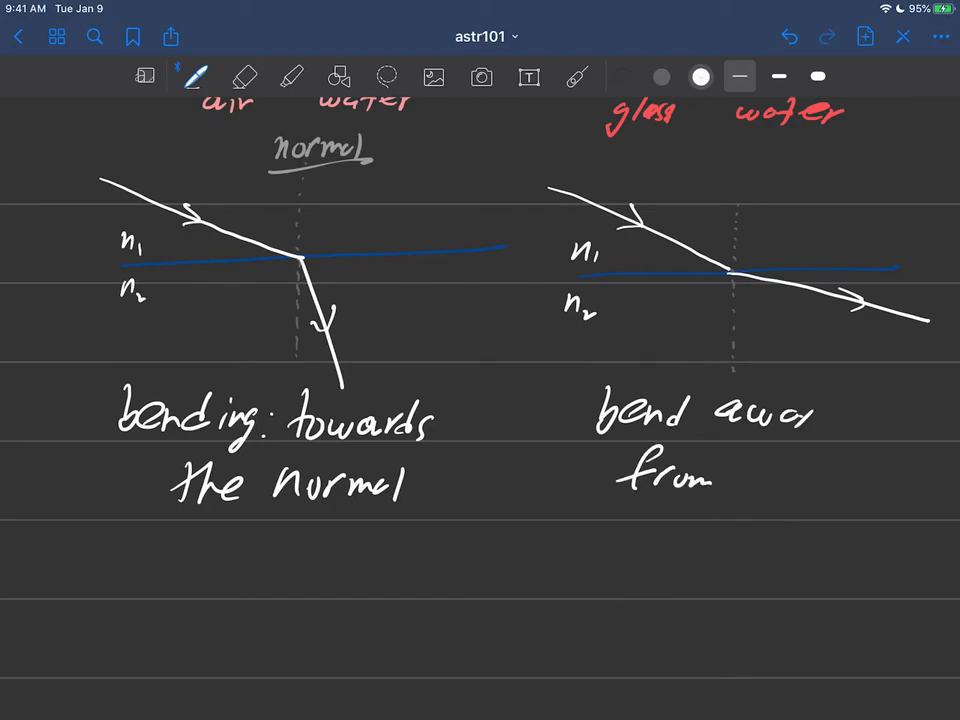
{"action": "type", "text": "the Nor"}
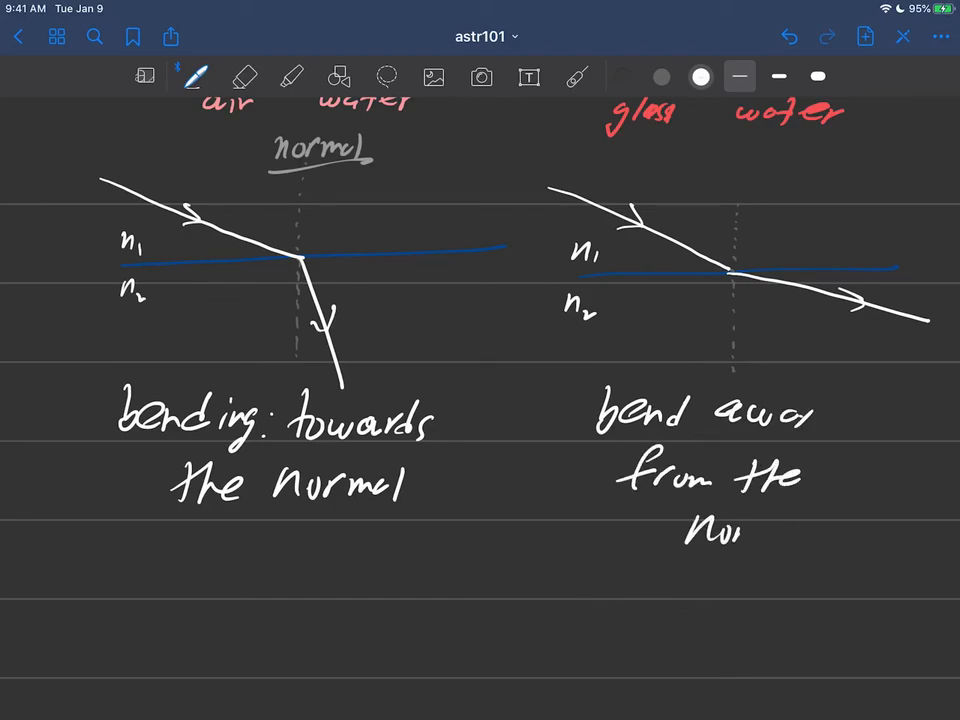
{"action": "type", "text": "Normal"}
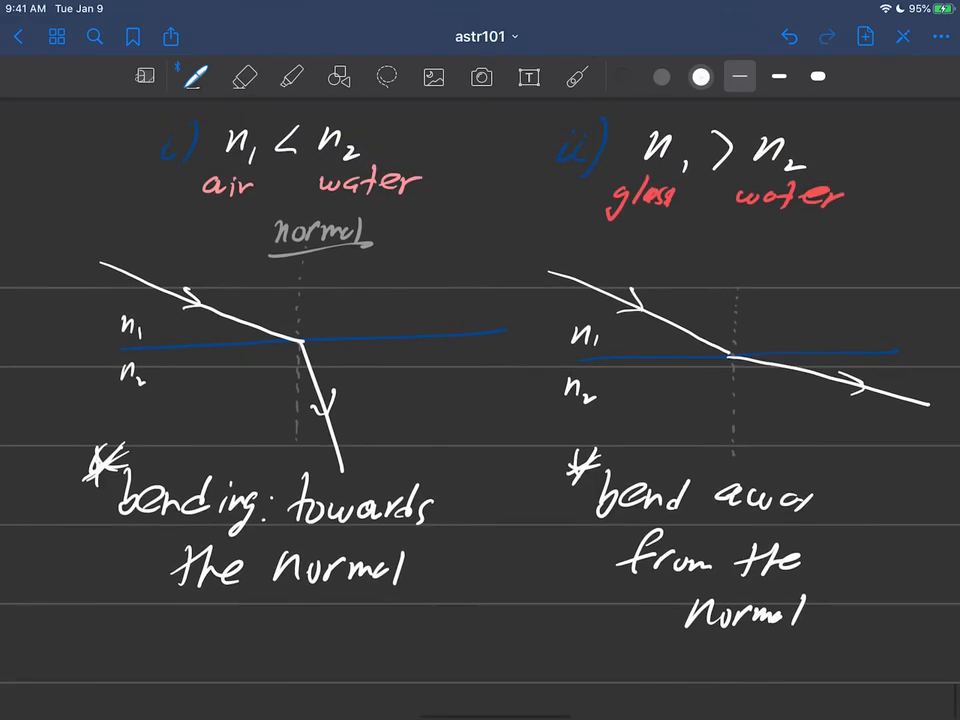
Draw a vertical divider between cases i) and ii), then scroll down with the laser pointer
{"action": "left_click_drag", "start_coordinate": [525, 125], "coordinate": [495, 645]}
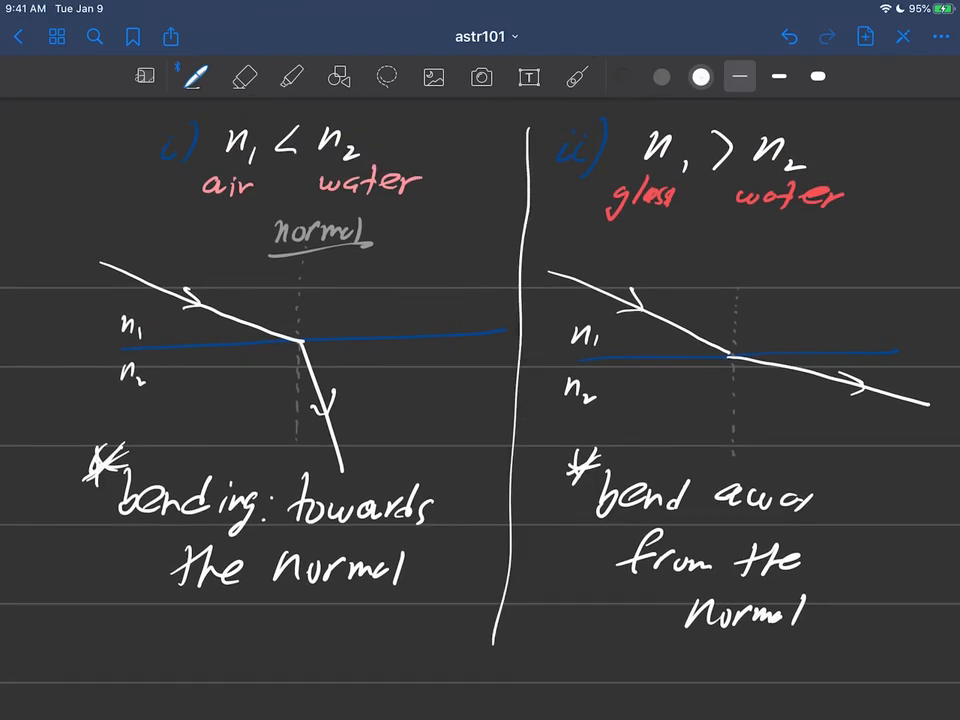
{"action": "left_click", "coordinate": [291, 77]}
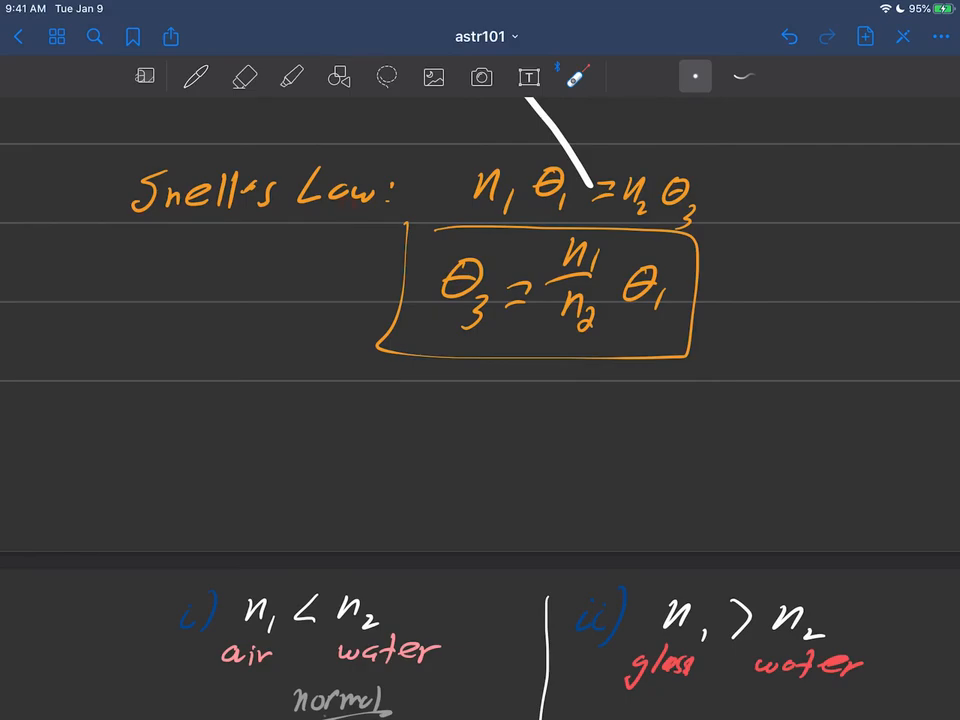
{"action": "scroll", "scroll_direction": "down", "scroll_amount": 3}
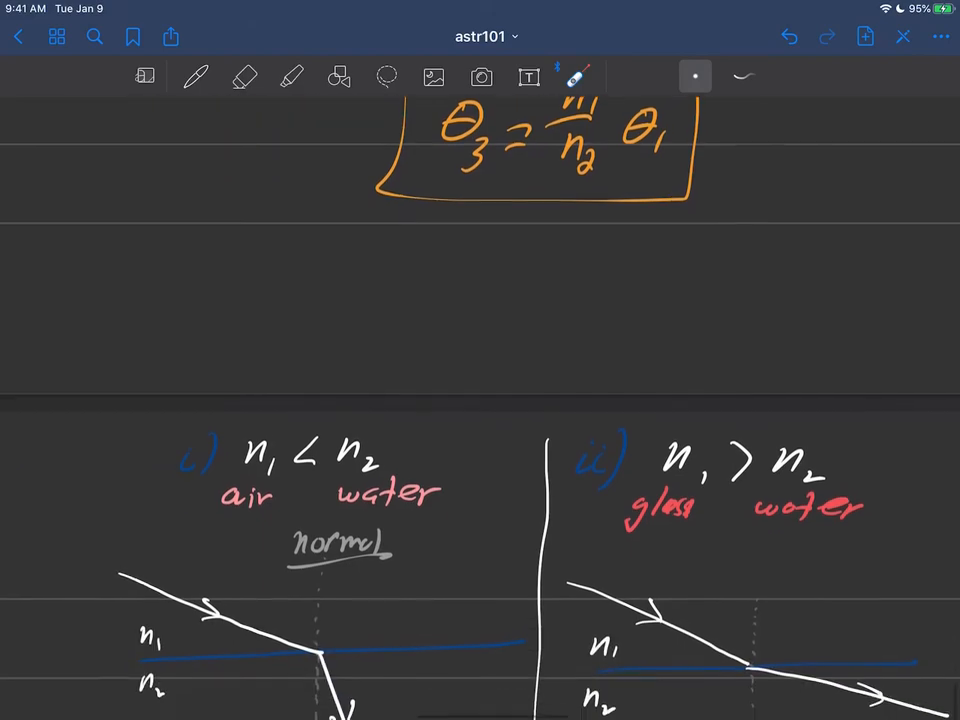
{"action": "scroll", "scroll_direction": "down", "scroll_amount": 3}
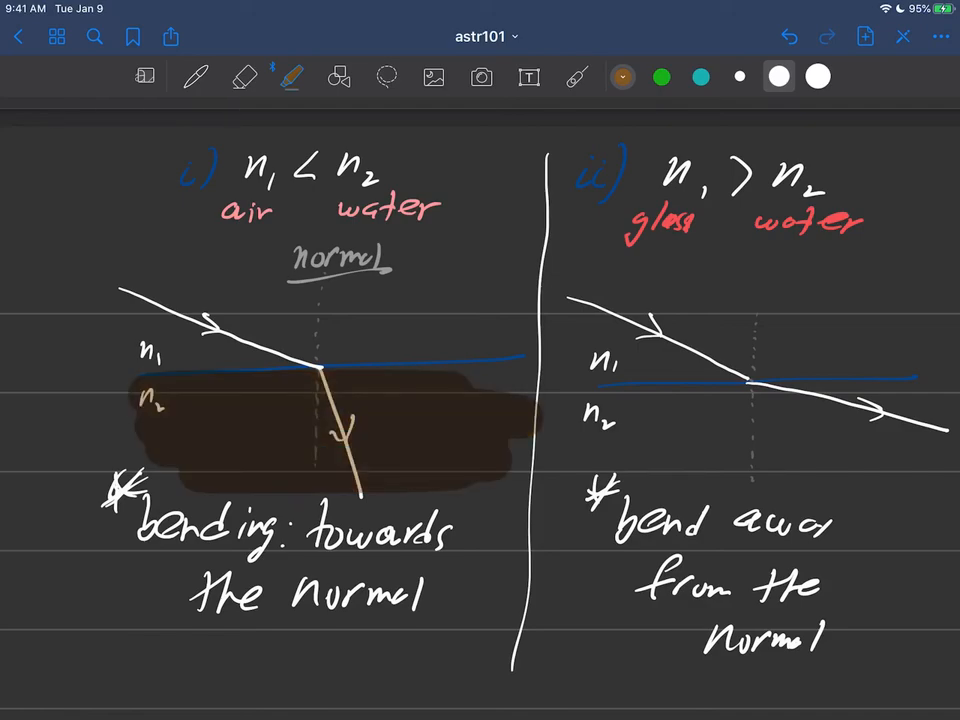
{"action": "left_click", "coordinate": [577, 77]}
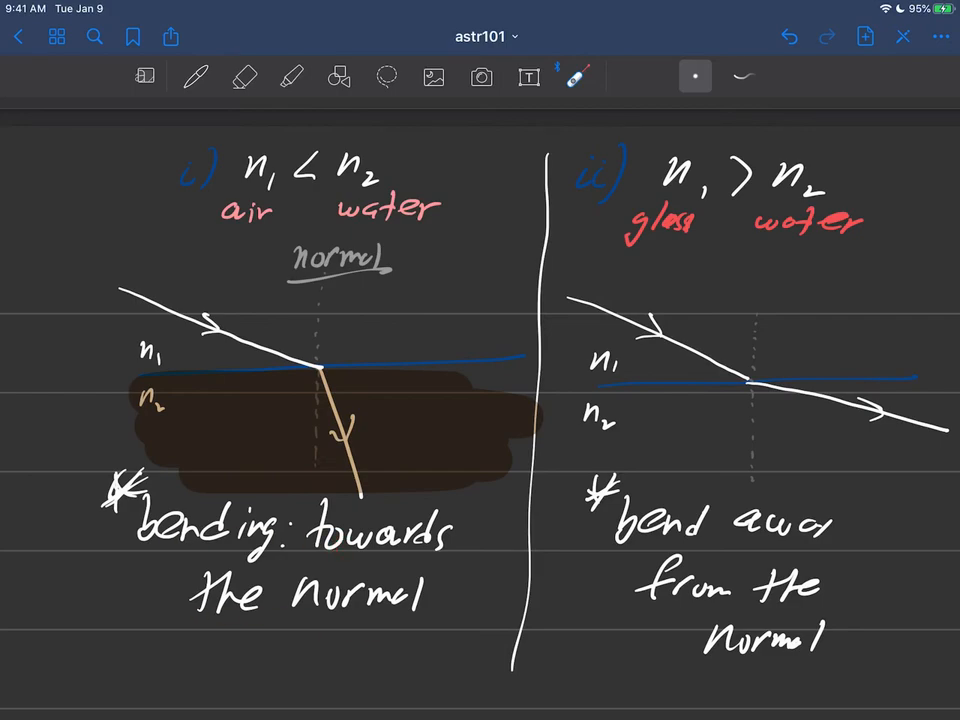
{"action": "left_click", "coordinate": [195, 77]}
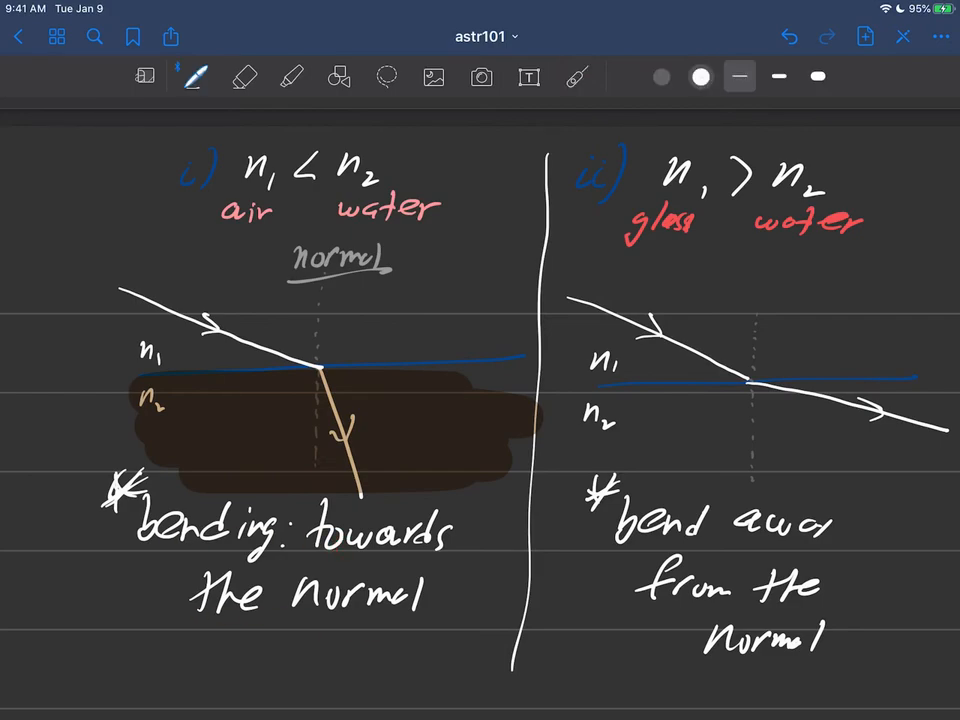
Choose pink ink to label air 'thin' and water 'thick' above n1 and n2
{"action": "left_click", "coordinate": [661, 76]}
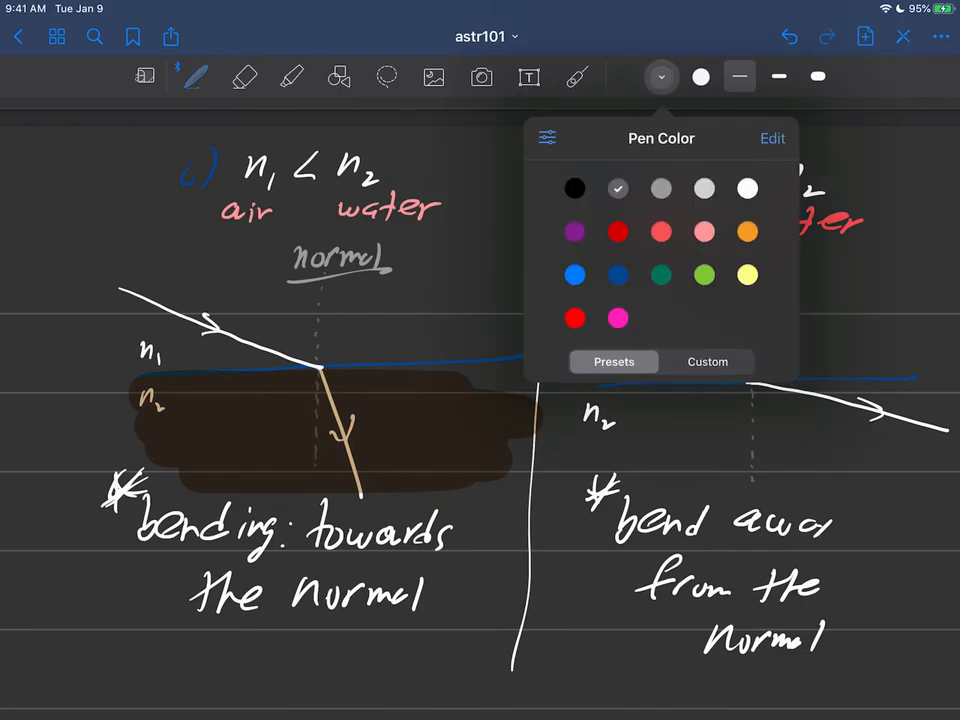
{"action": "left_click", "coordinate": [617, 318]}
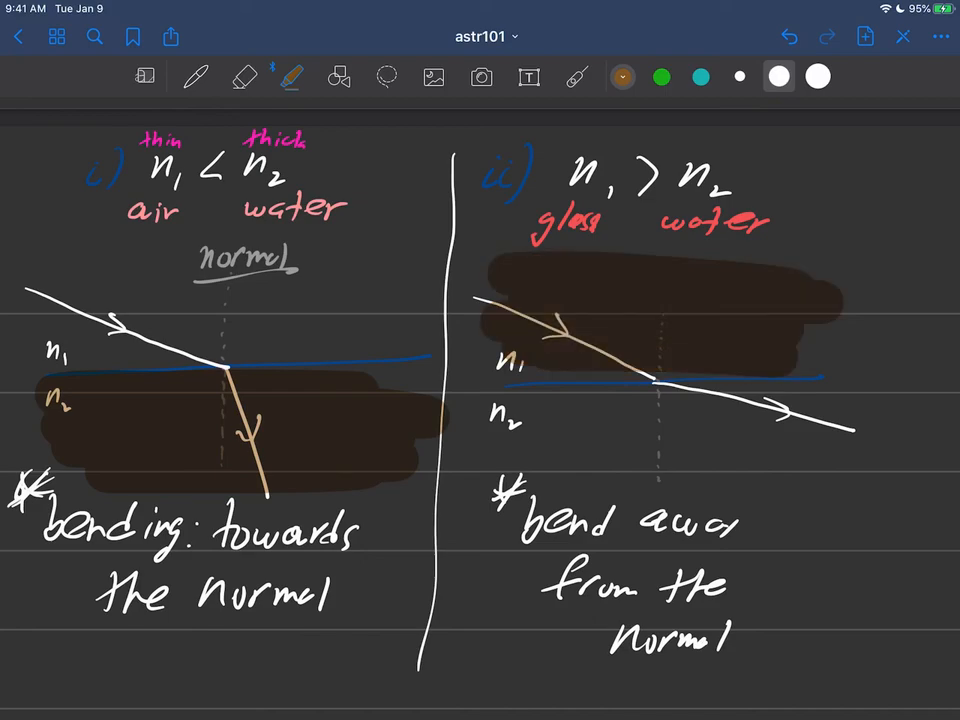
{"action": "left_click", "coordinate": [575, 77]}
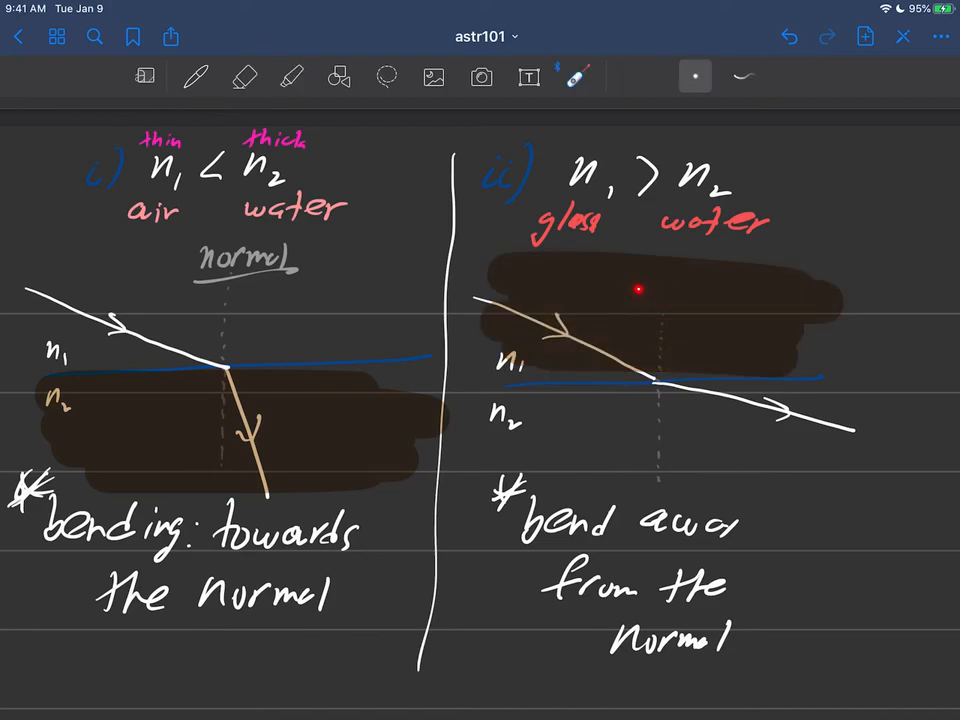
{"action": "mouse_move", "coordinate": [670, 447]}
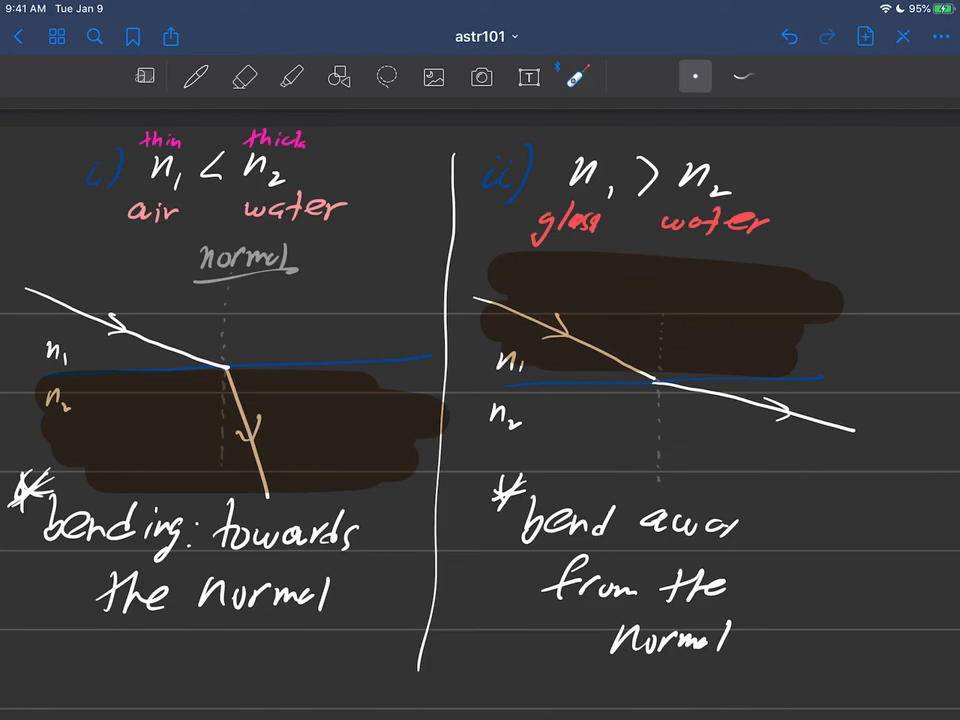
Write 'thick' above n1 and 'thin' above n2 in pink for case ii, then scroll down
{"action": "left_click", "coordinate": [195, 77]}
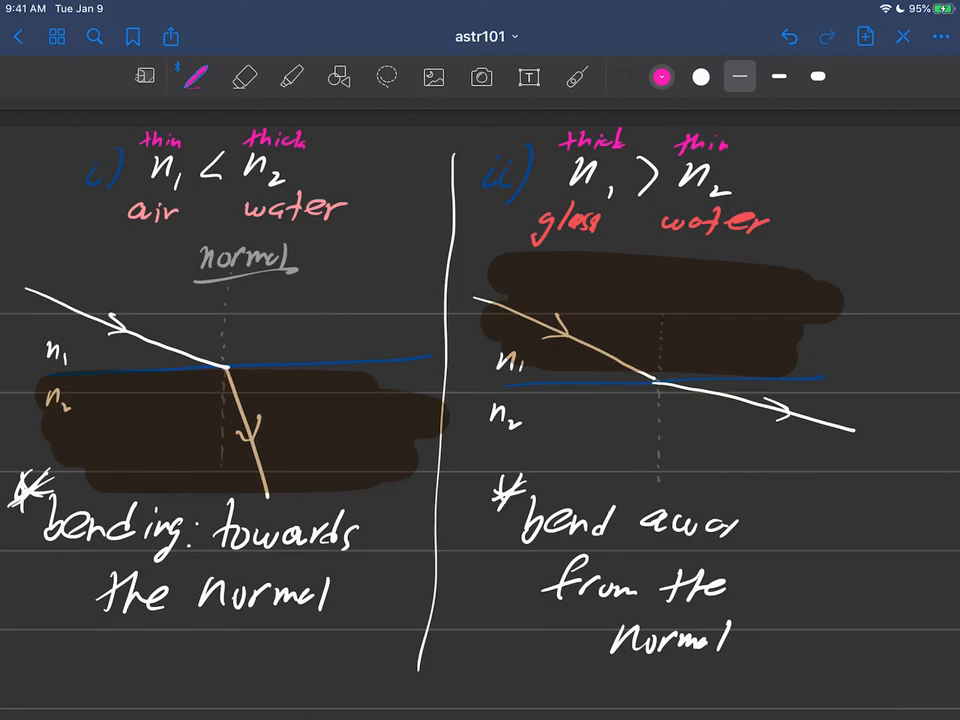
{"action": "left_click", "coordinate": [576, 77]}
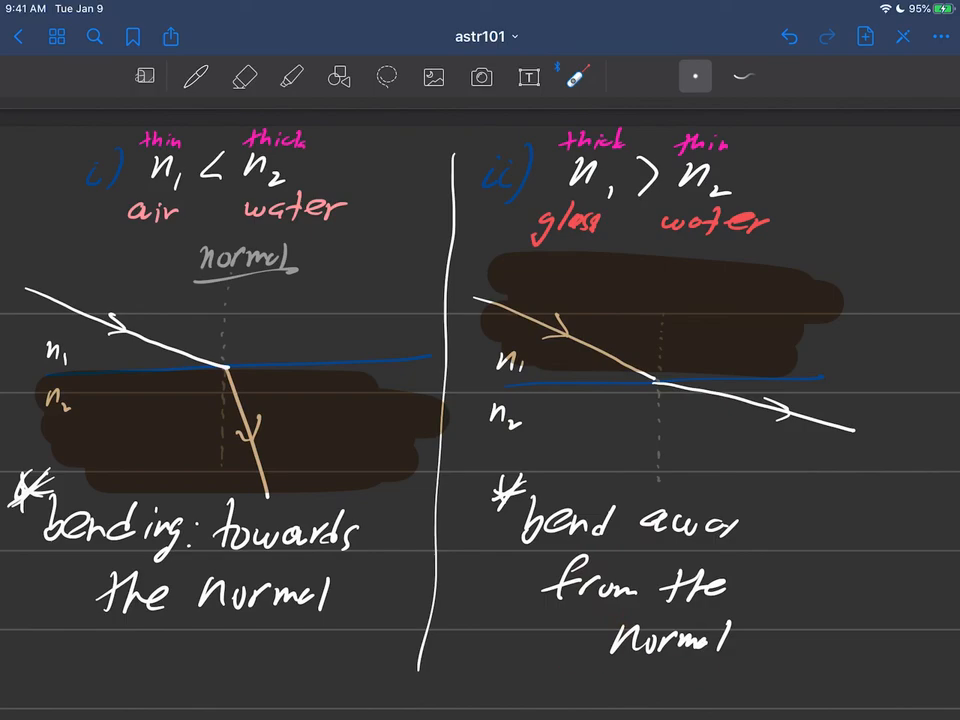
{"action": "scroll", "scroll_direction": "down", "scroll_amount": 3}
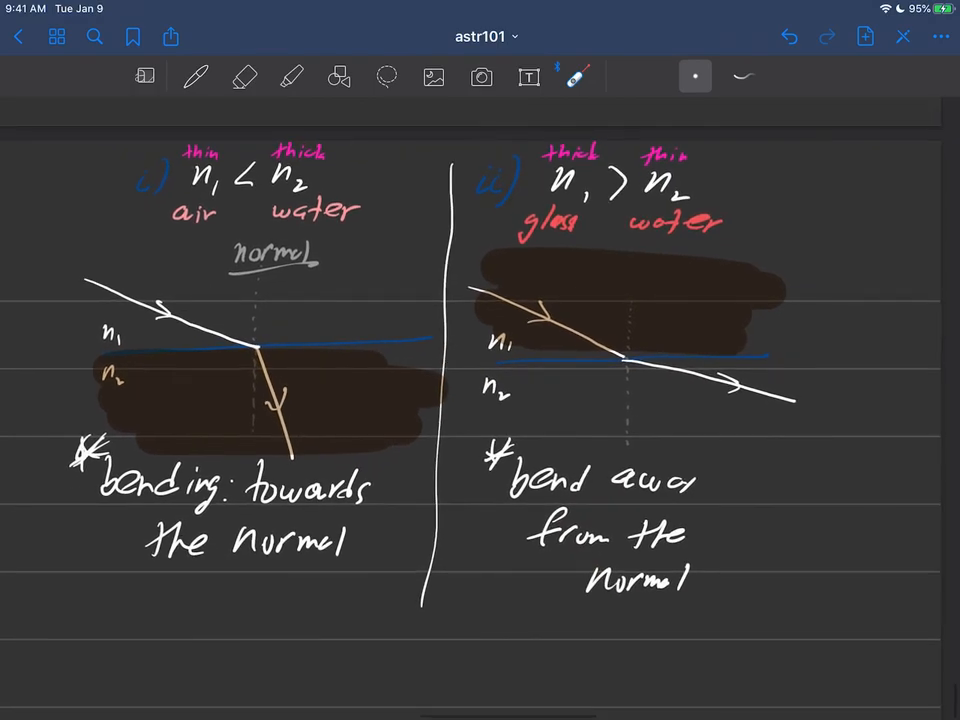